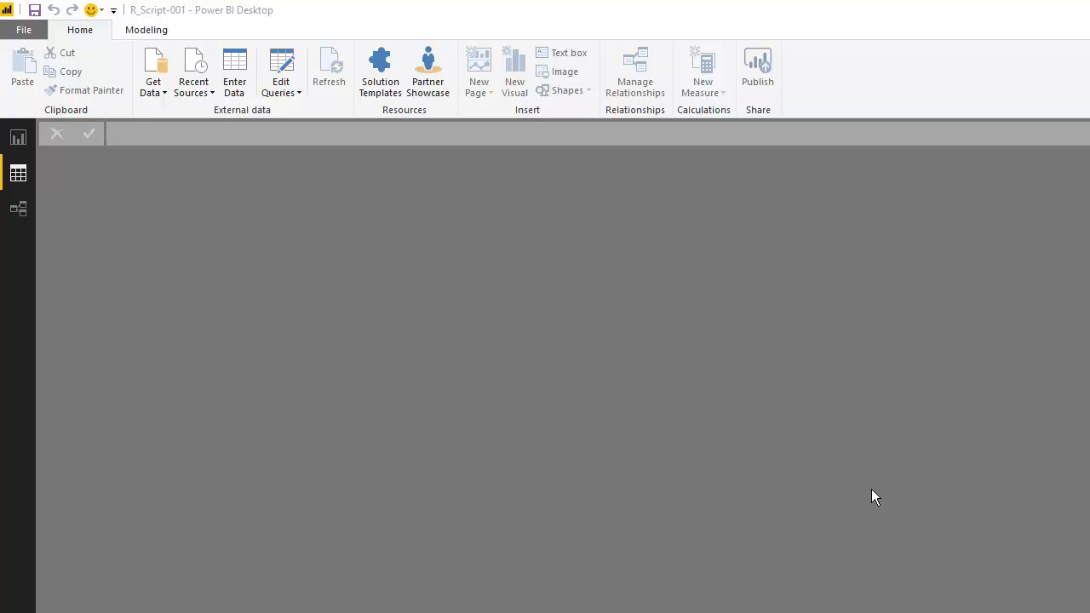
pyautogui.moveTo(152, 72)
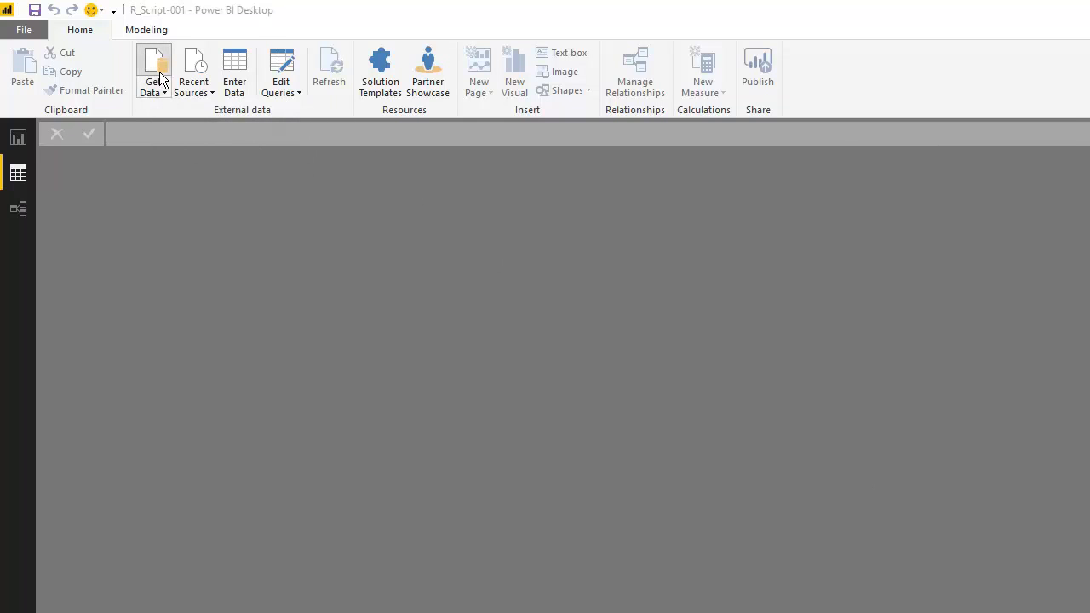
# Step: From Get Data, scroll the All list and select the R script connector
pyautogui.click(153, 72)
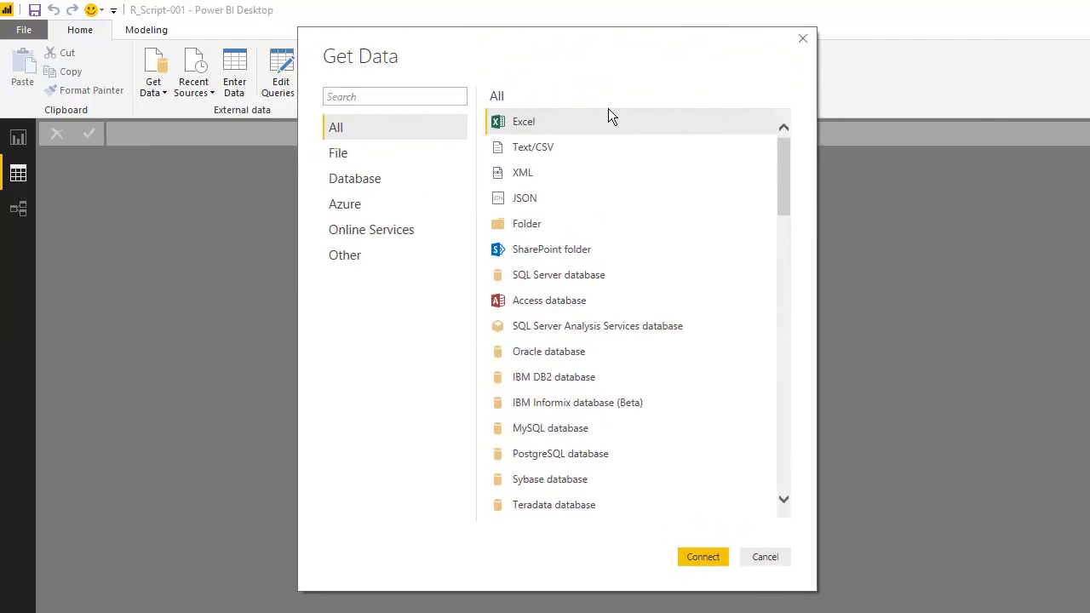
pyautogui.scroll(-3)
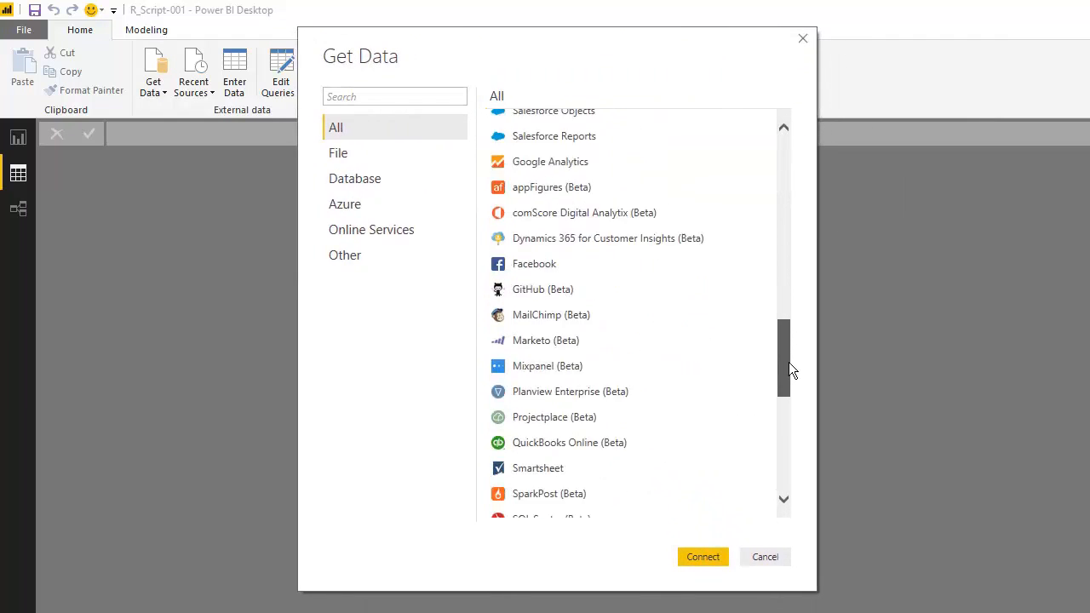
pyautogui.scroll(-3)
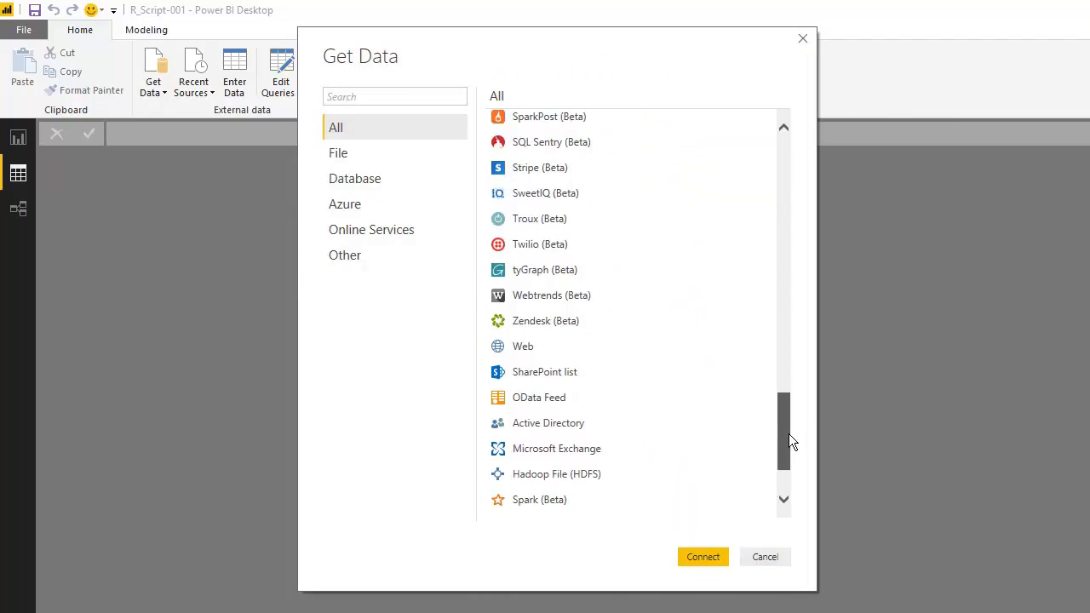
pyautogui.scroll(-3)
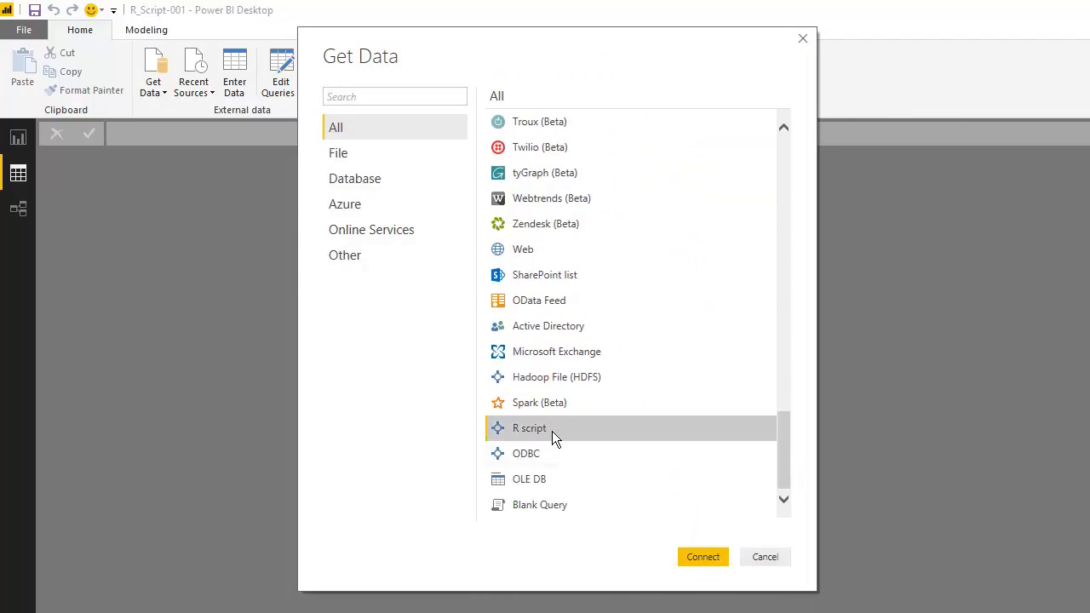
pyautogui.click(345, 255)
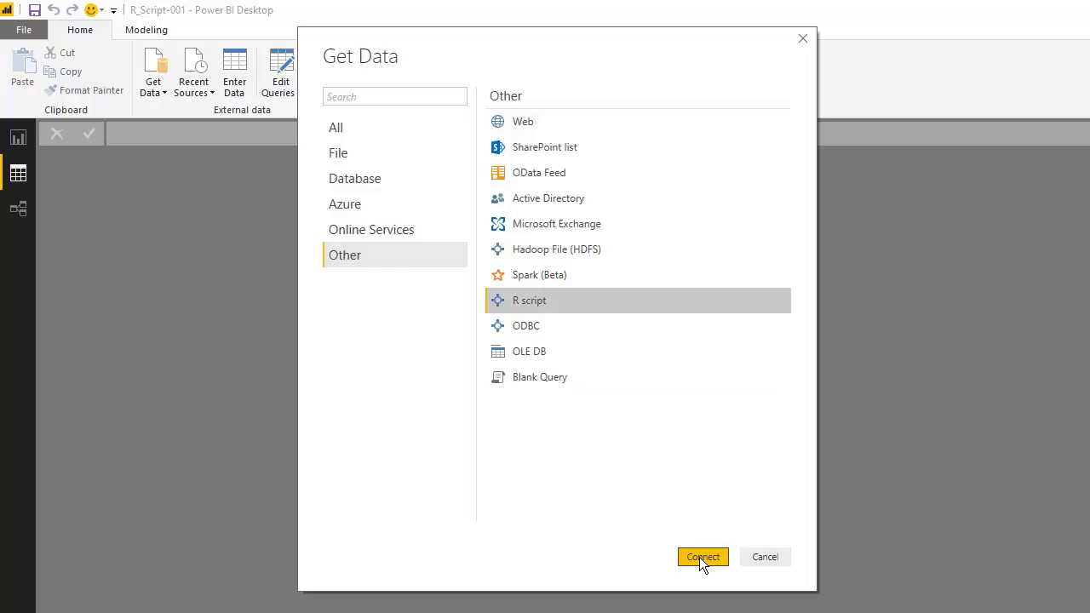
# Step: Connect to R script and enter 'ir = iris' and 'ir.log = log(iris[, 1:4])'
pyautogui.click(703, 557)
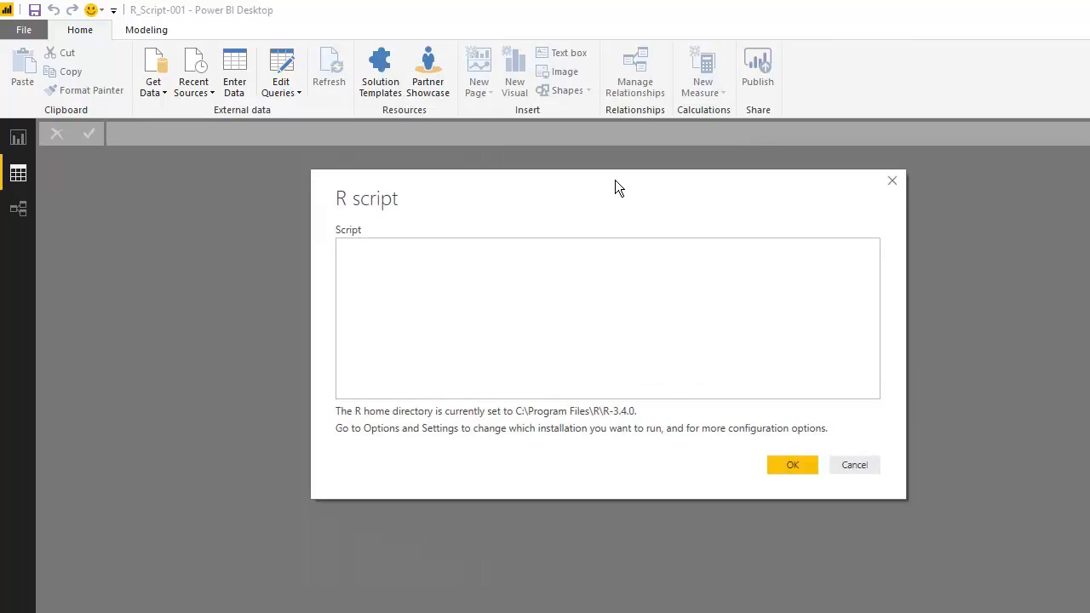
pyautogui.write('ir = iris')
pyautogui.write('ir.log = log(iris[, 1:4])')
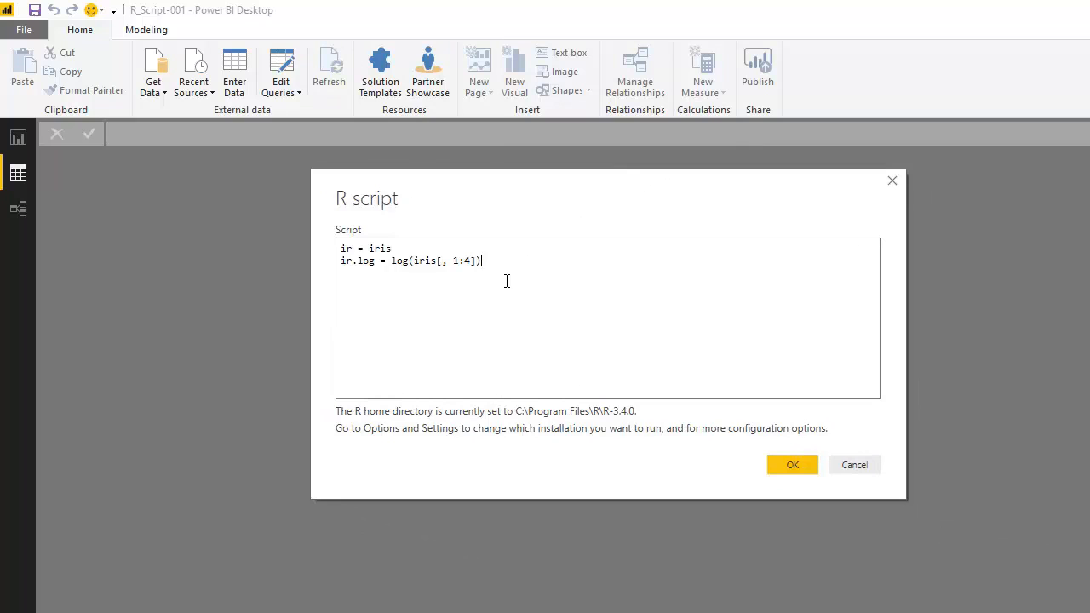
pyautogui.moveTo(730, 410)
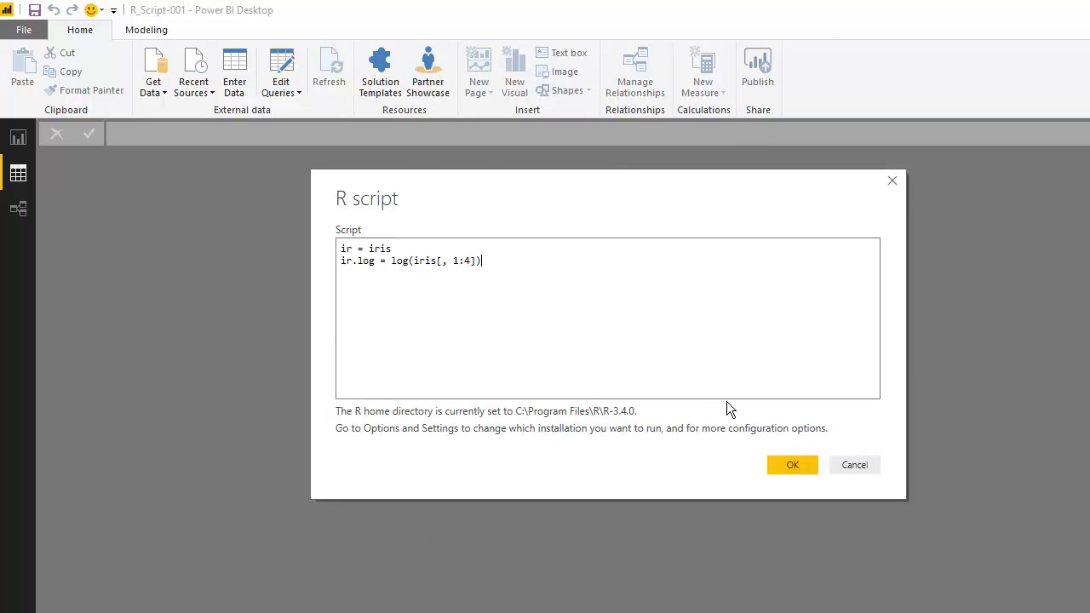
pyautogui.moveTo(437, 239)
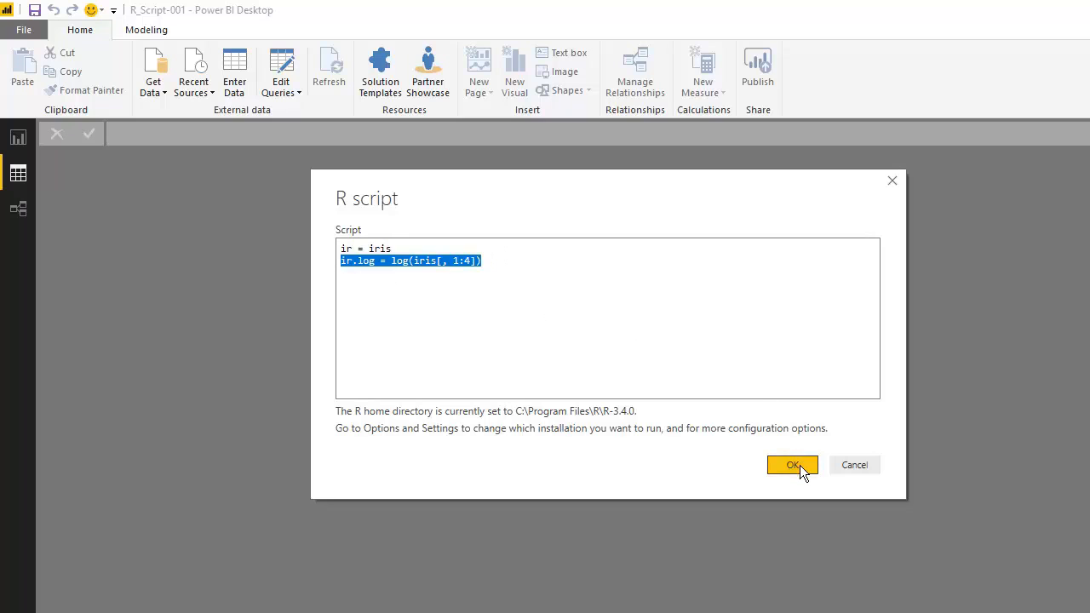
# Step: Run the script, tick ir and ir.log in the Navigator, and load them
pyautogui.click(791, 465)
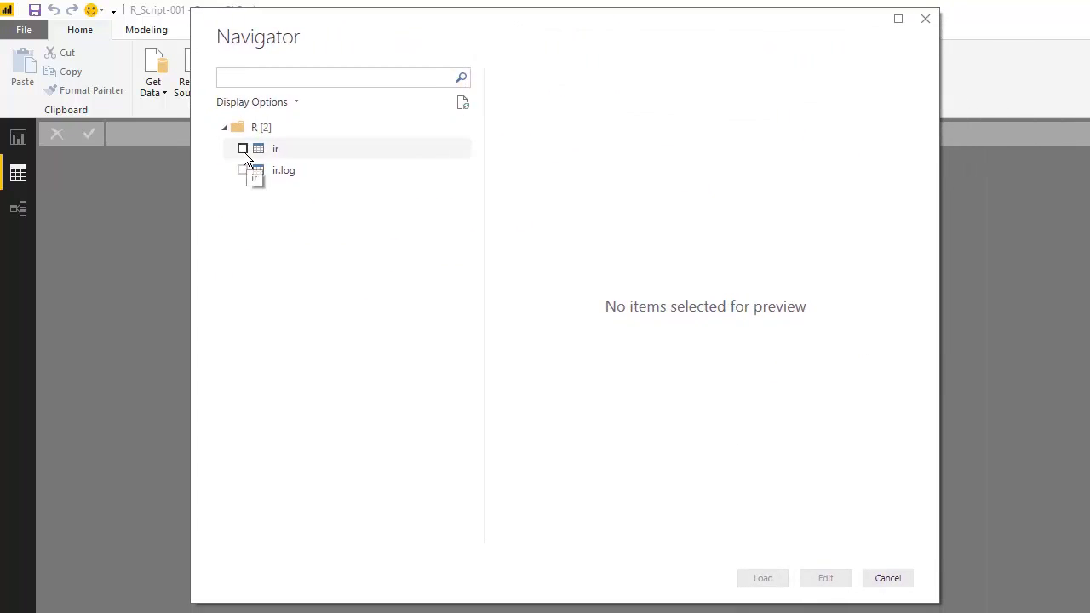
pyautogui.click(243, 148)
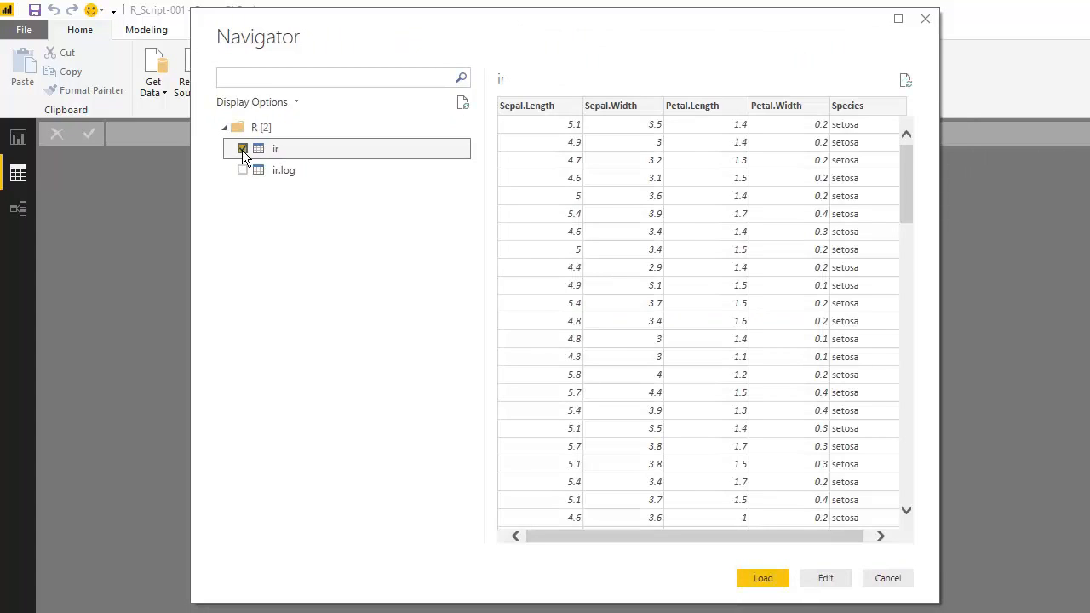
pyautogui.click(243, 170)
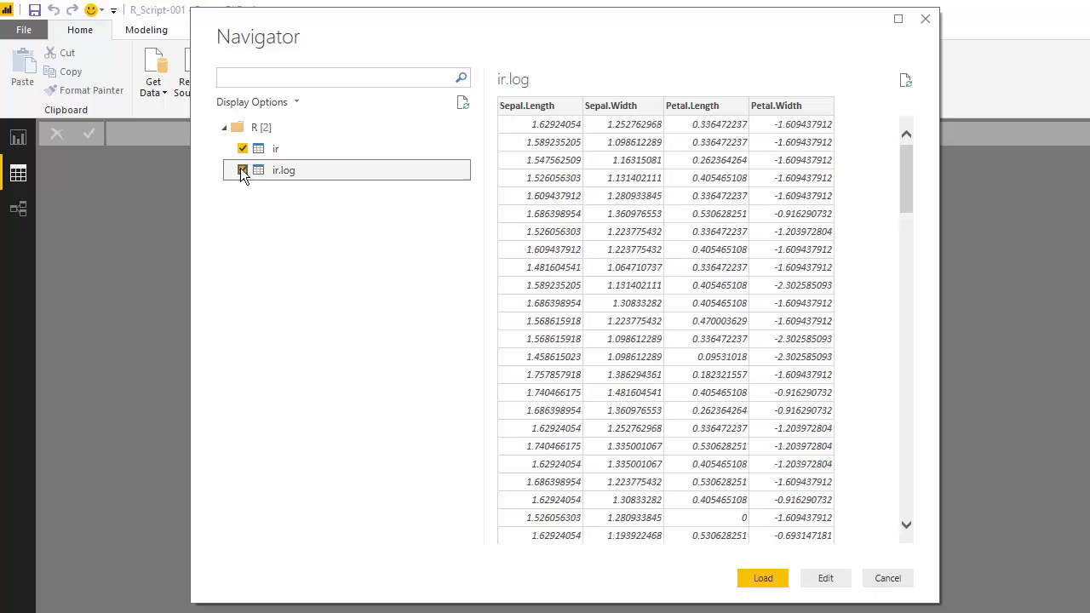
pyautogui.click(243, 170)
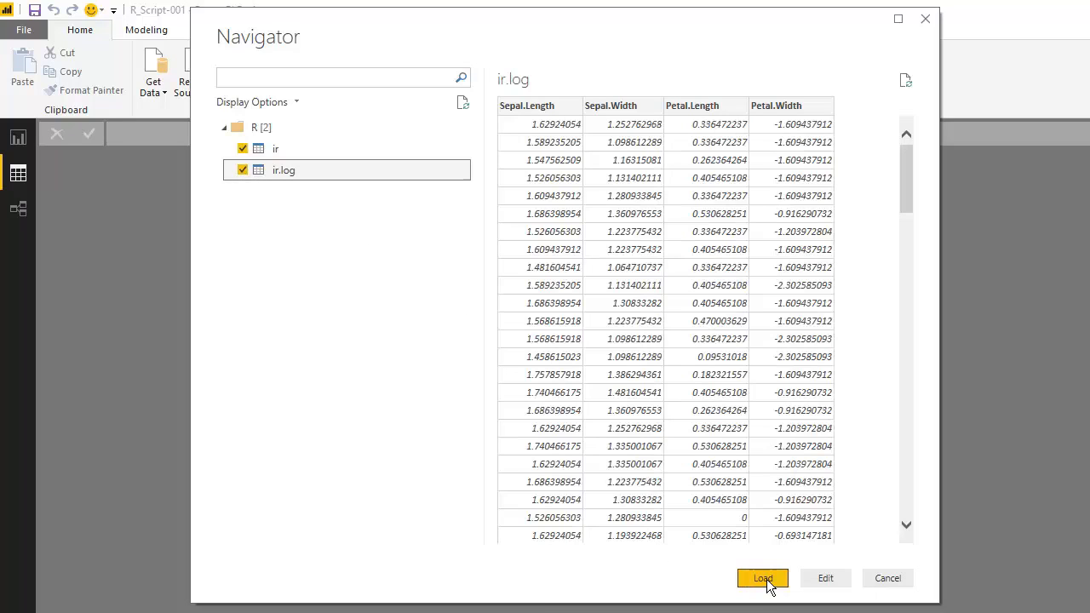
pyautogui.click(763, 578)
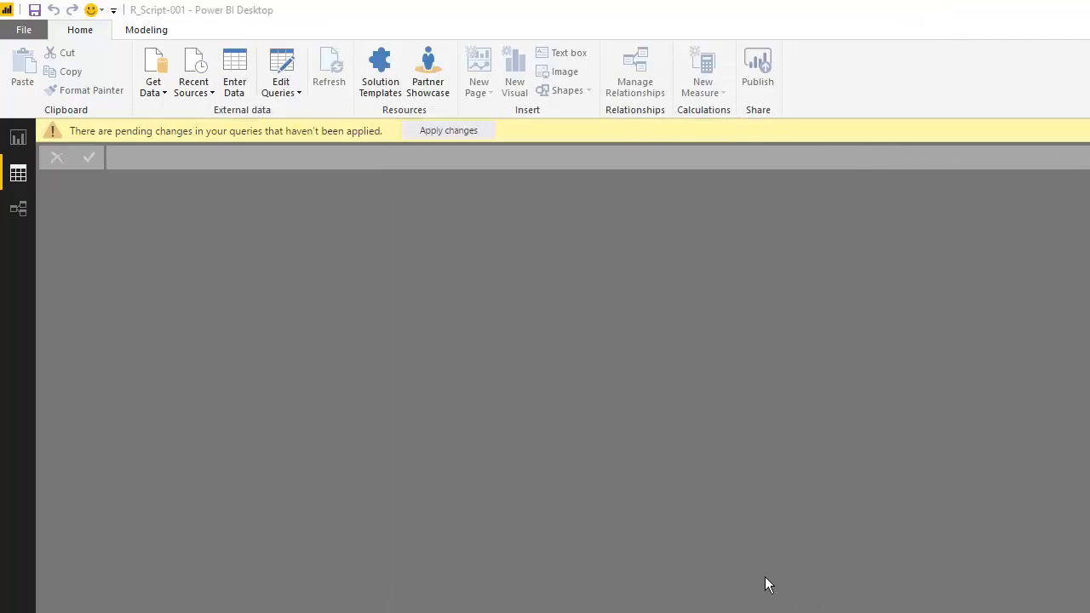
# Step: Apply pending changes, inspect ir and ir log in Relationships view, then return to Data view
pyautogui.click(448, 129)
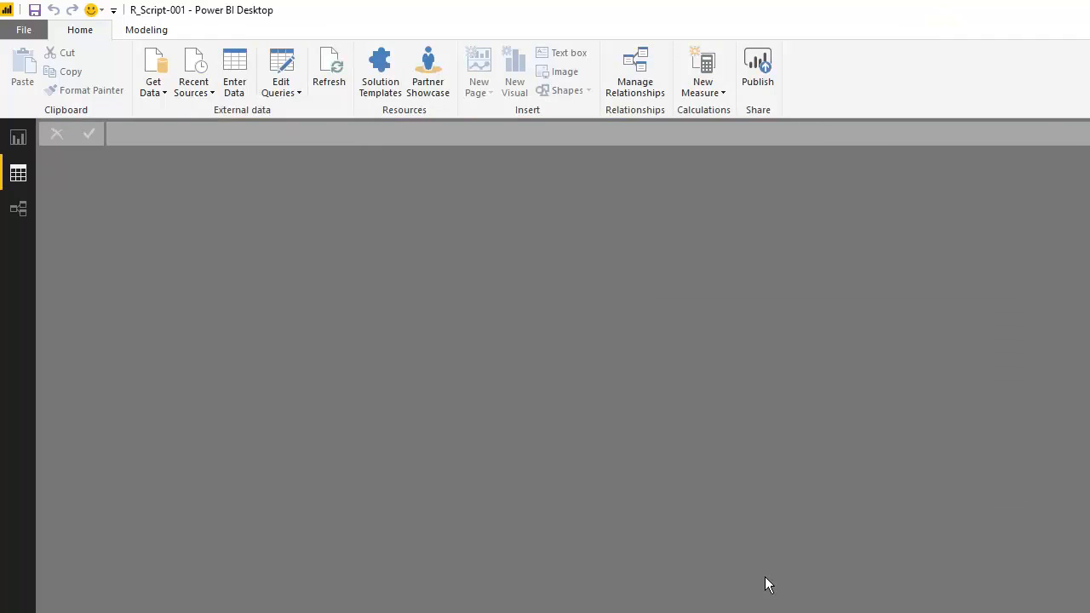
pyautogui.moveTo(151, 338)
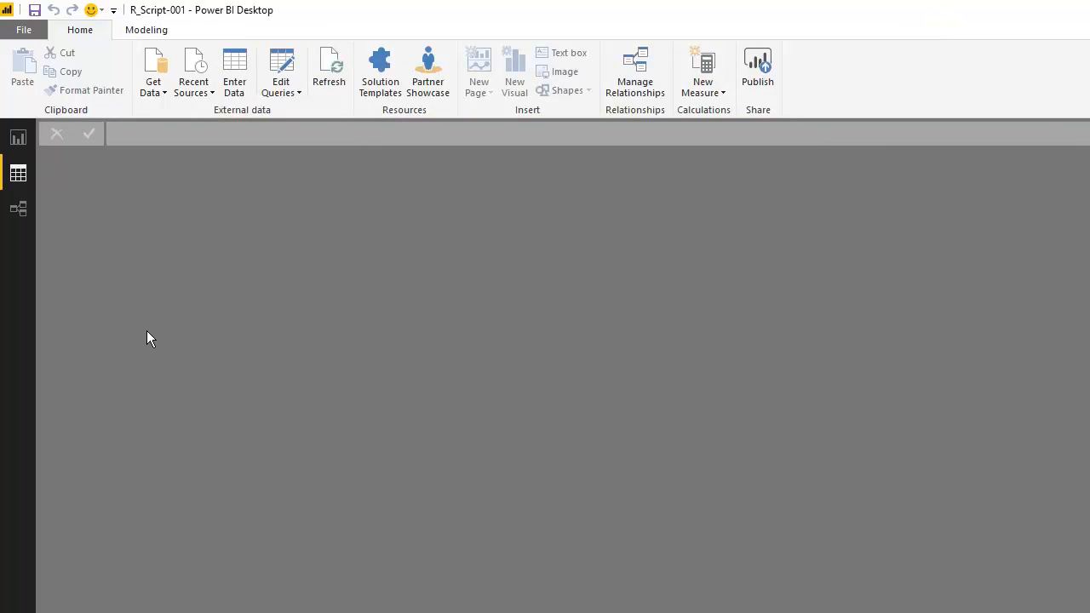
pyautogui.moveTo(19, 209)
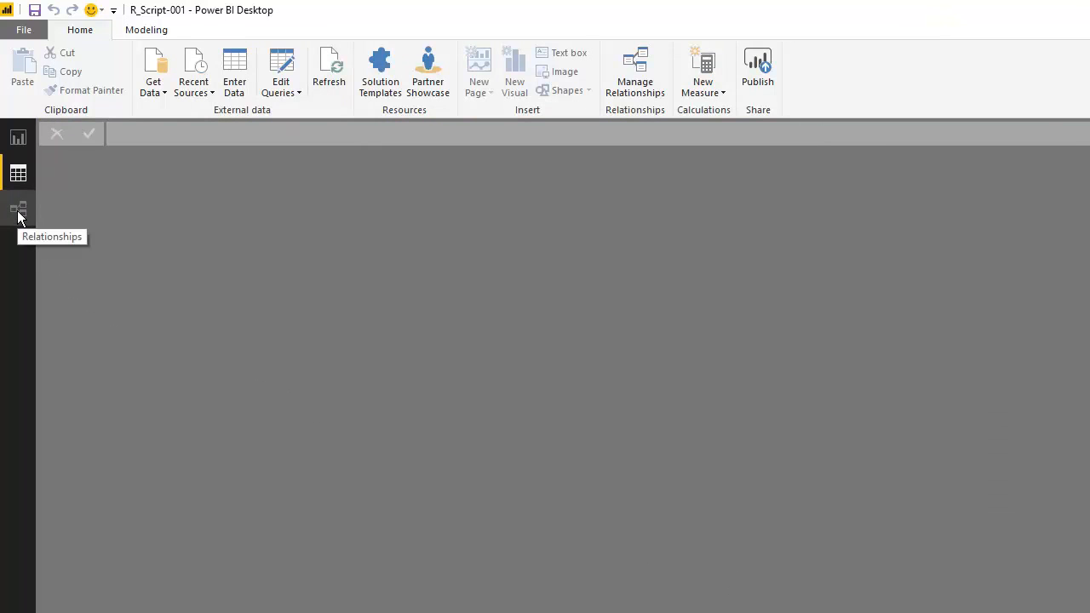
pyautogui.click(19, 211)
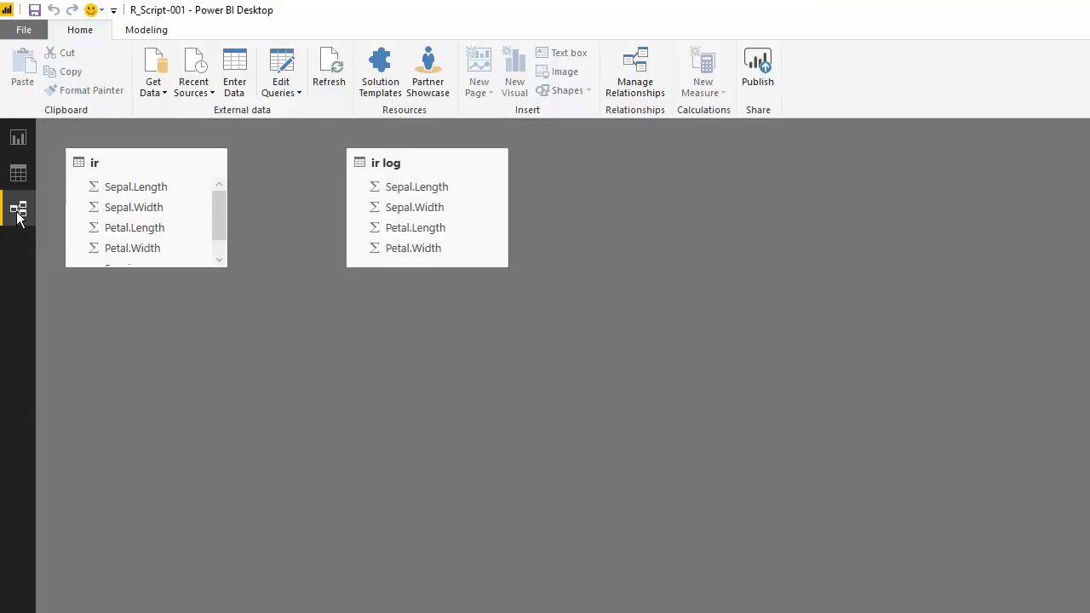
pyautogui.click(18, 173)
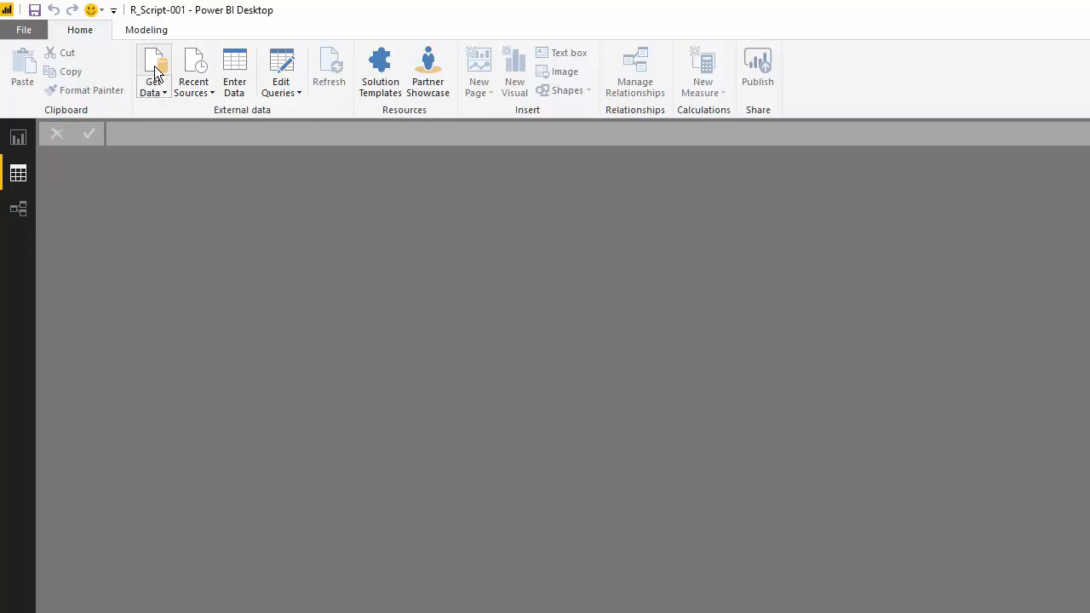
pyautogui.moveTo(153, 68)
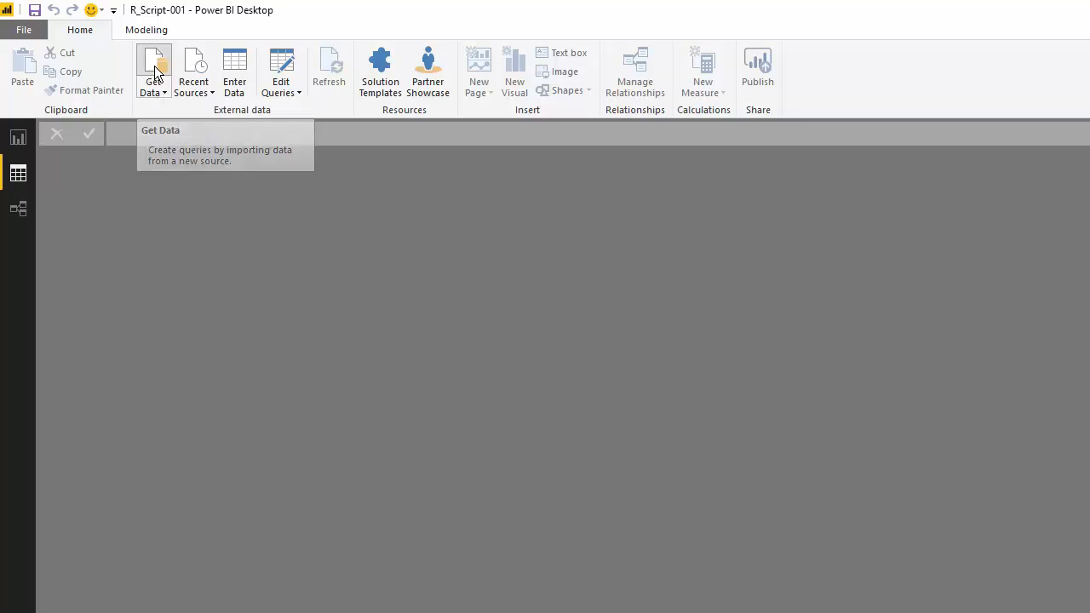
# Step: Start a new R script data source from Get Data > Other and connect
pyautogui.click(153, 68)
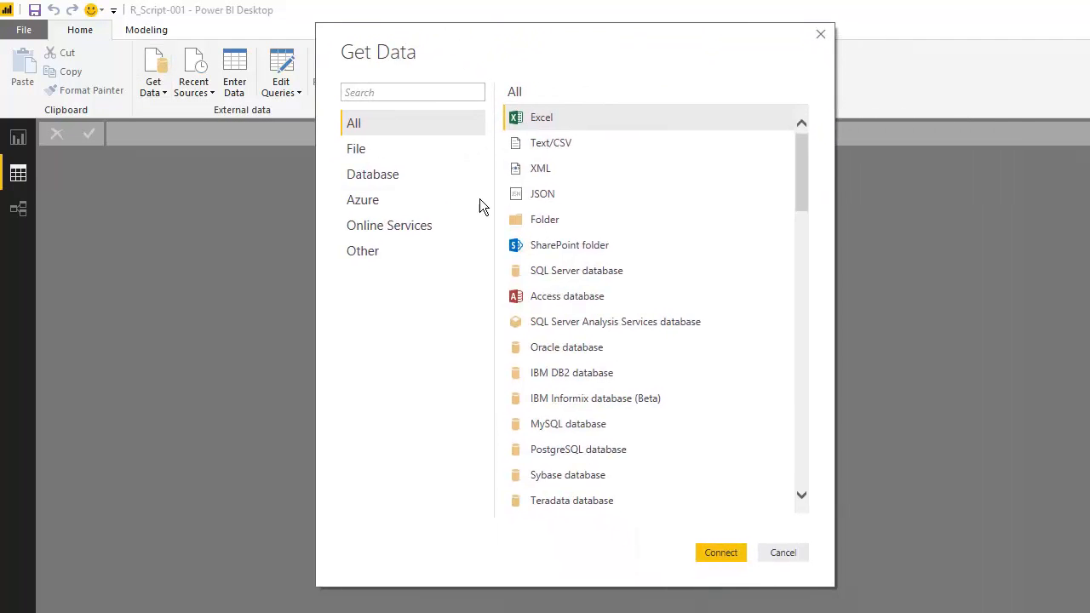
pyautogui.click(363, 251)
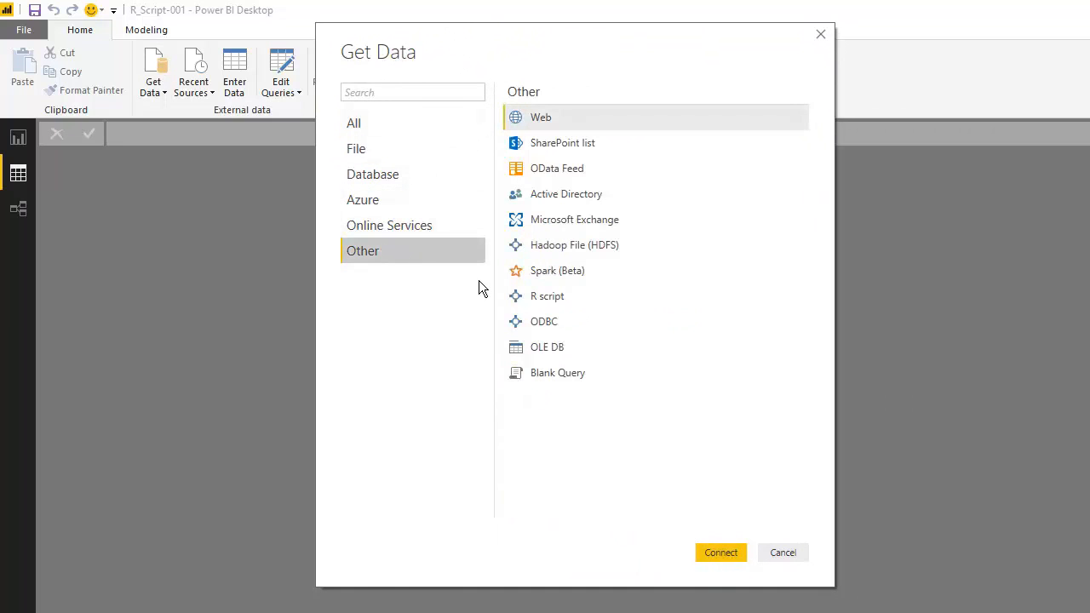
pyautogui.click(547, 296)
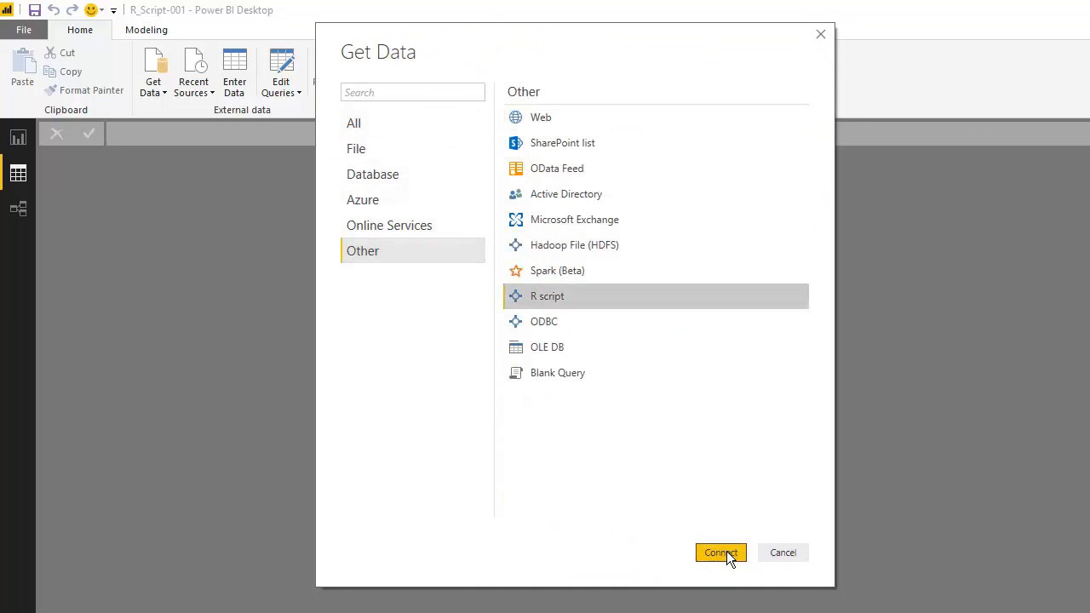
pyautogui.click(720, 553)
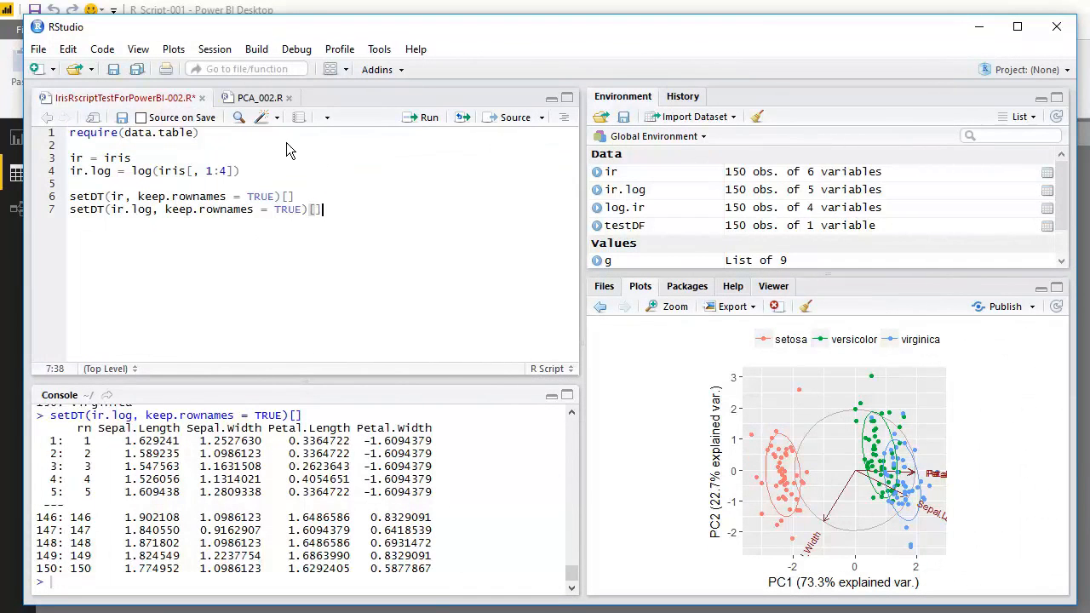
# Step: Select all seven lines of the data.table script in RStudio for copying
pyautogui.click(80, 145)
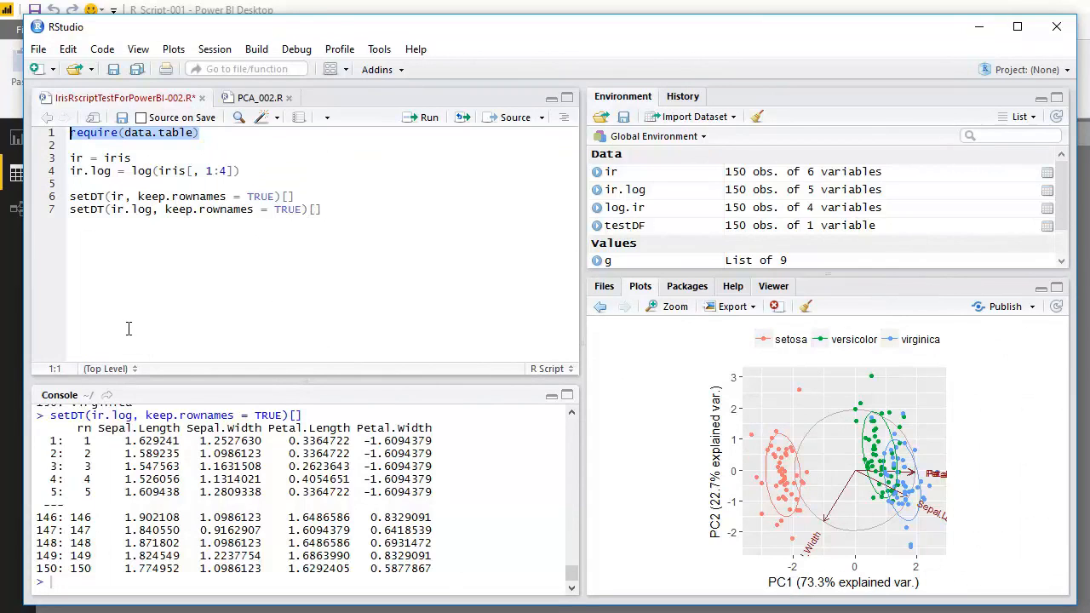
pyautogui.moveTo(338, 214)
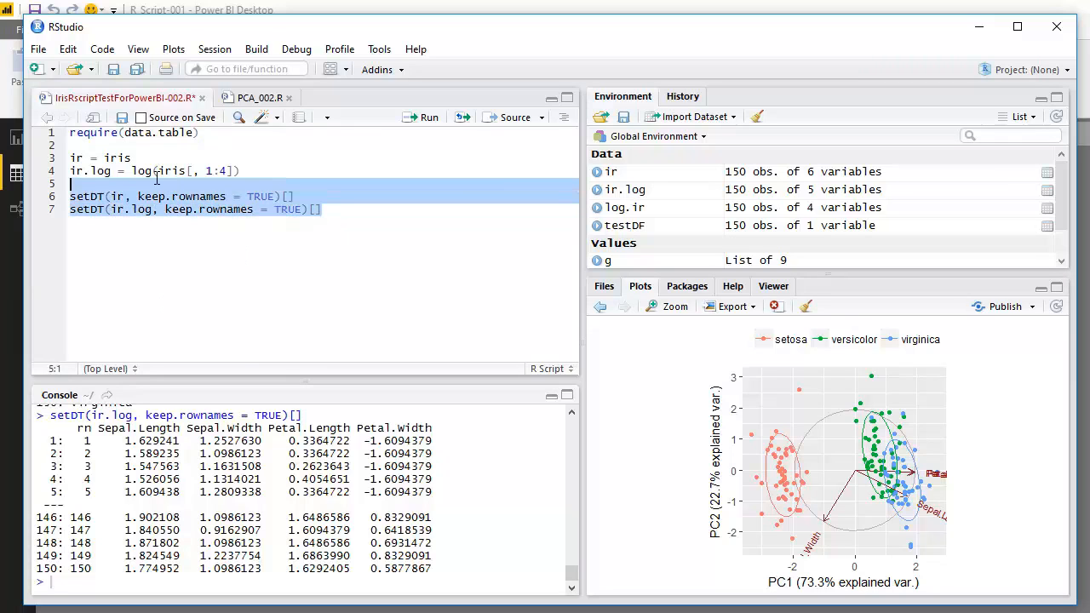
pyautogui.press('ctrl+a')
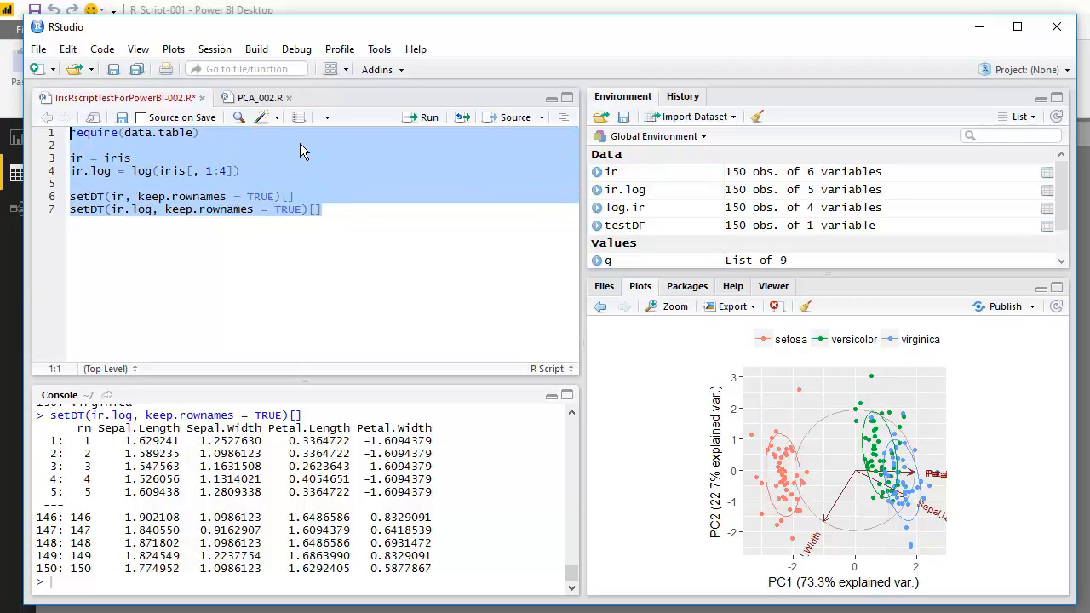
pyautogui.rightClick(303, 150)
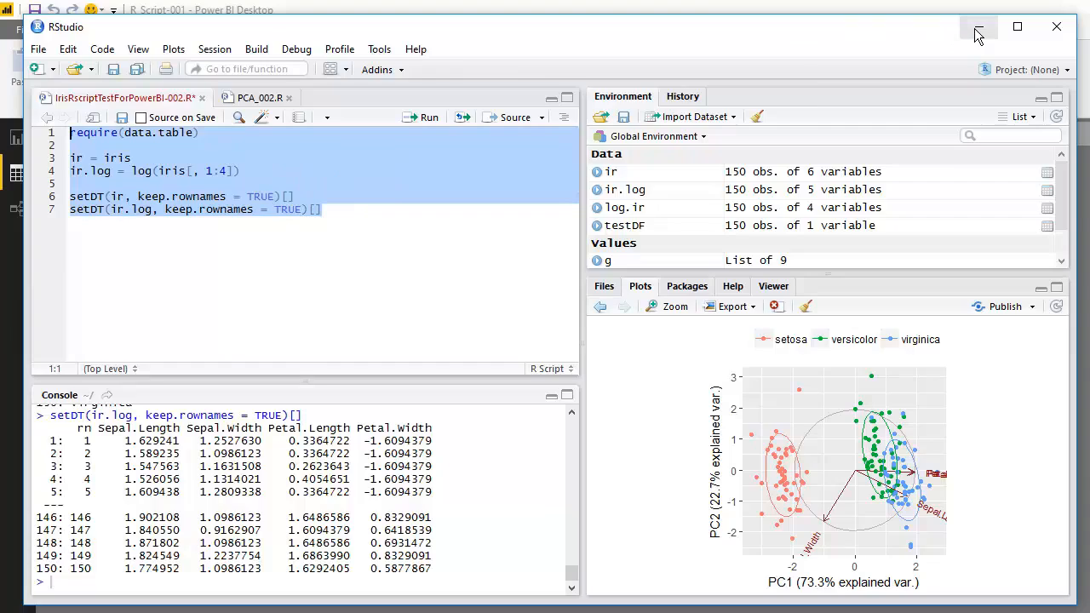
# Step: Minimize RStudio and run the pasted data.table script in Power BI's R script dialog
pyautogui.click(977, 26)
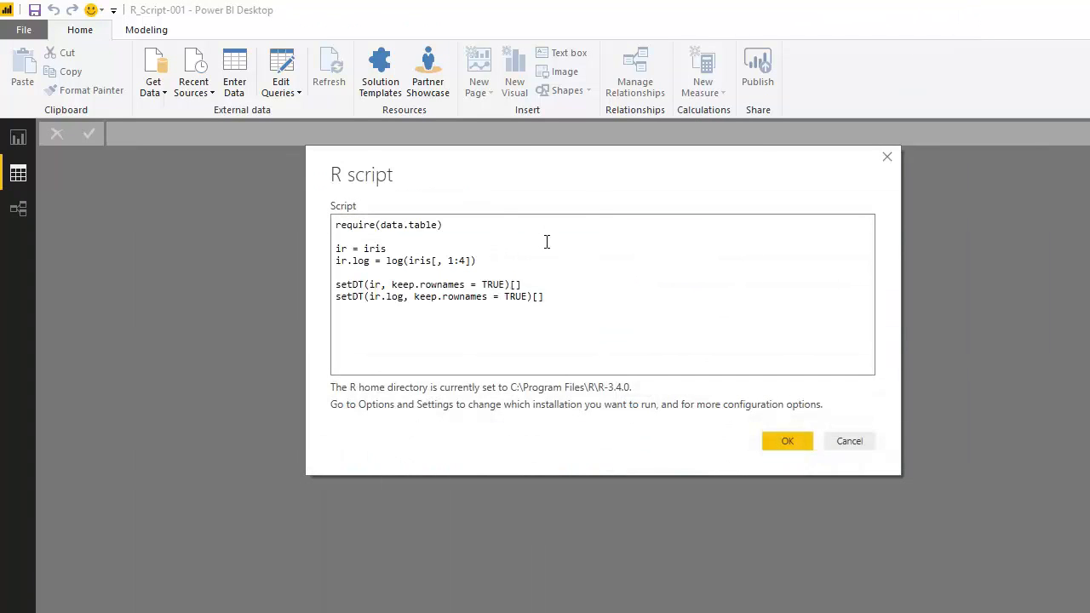
pyautogui.moveTo(725, 362)
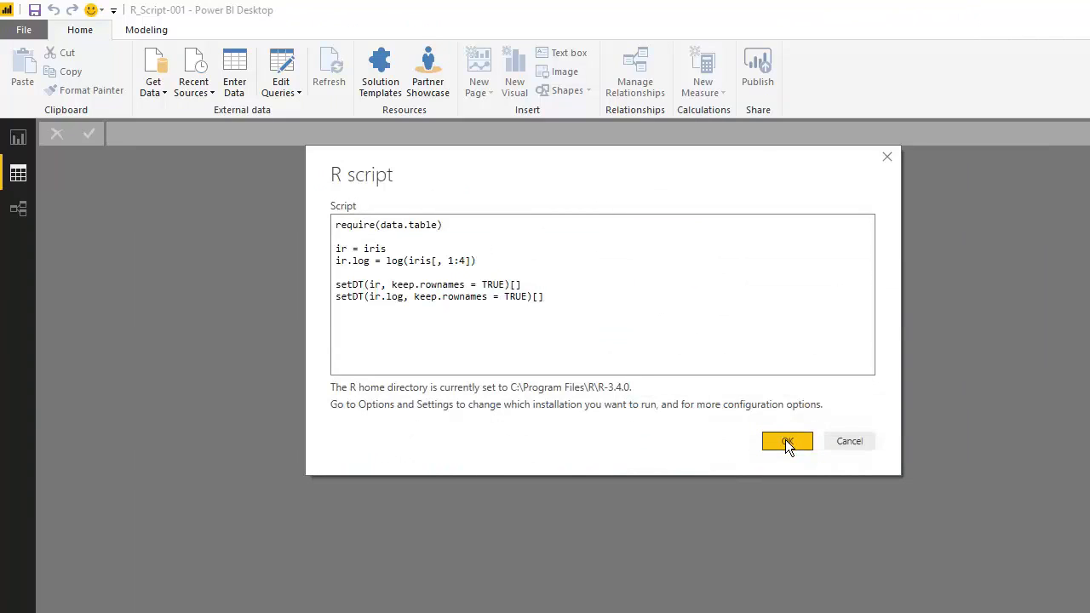
pyautogui.click(786, 440)
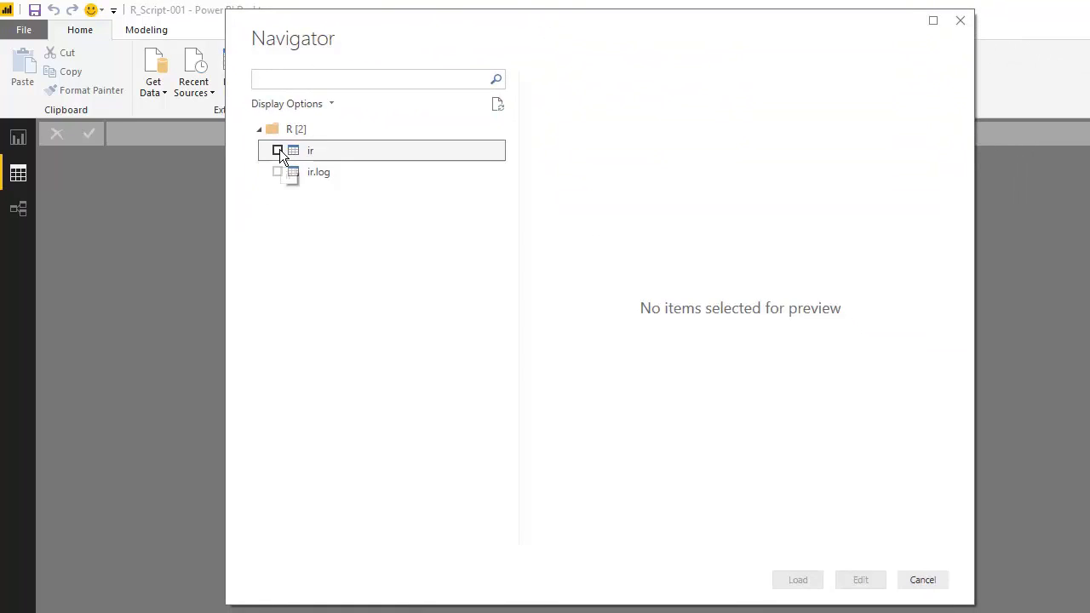
# Step: Tick ir and ir.log in the Navigator and load both tables
pyautogui.click(277, 149)
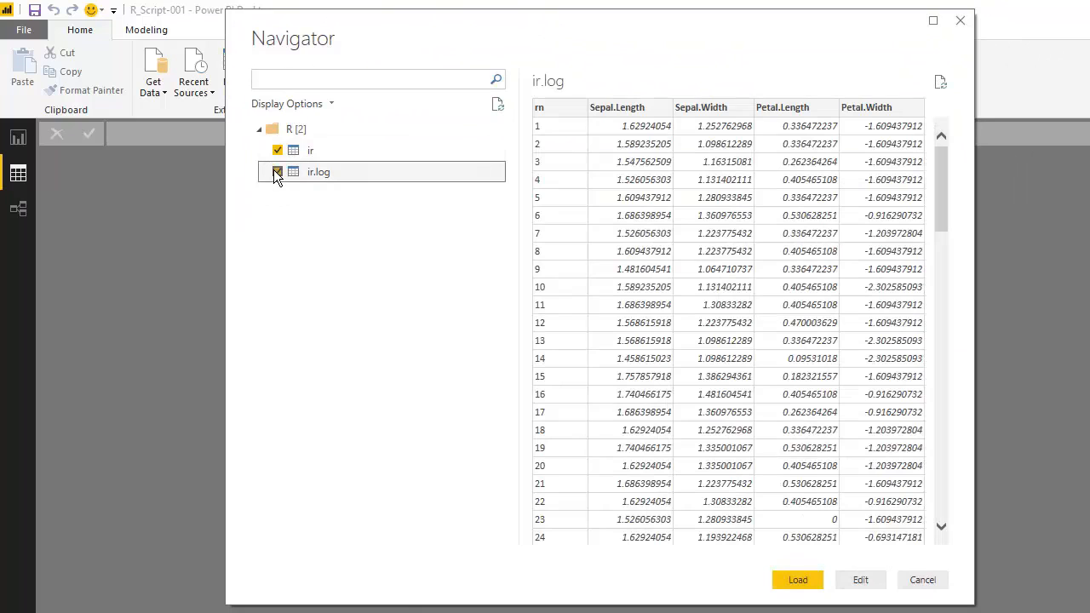
pyautogui.click(277, 172)
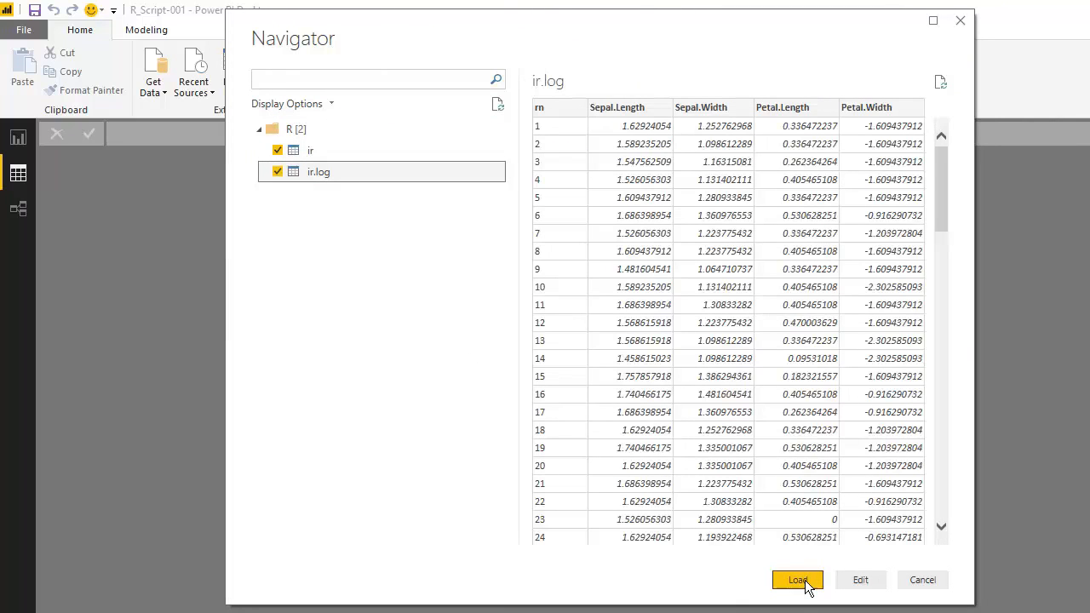
pyautogui.click(798, 580)
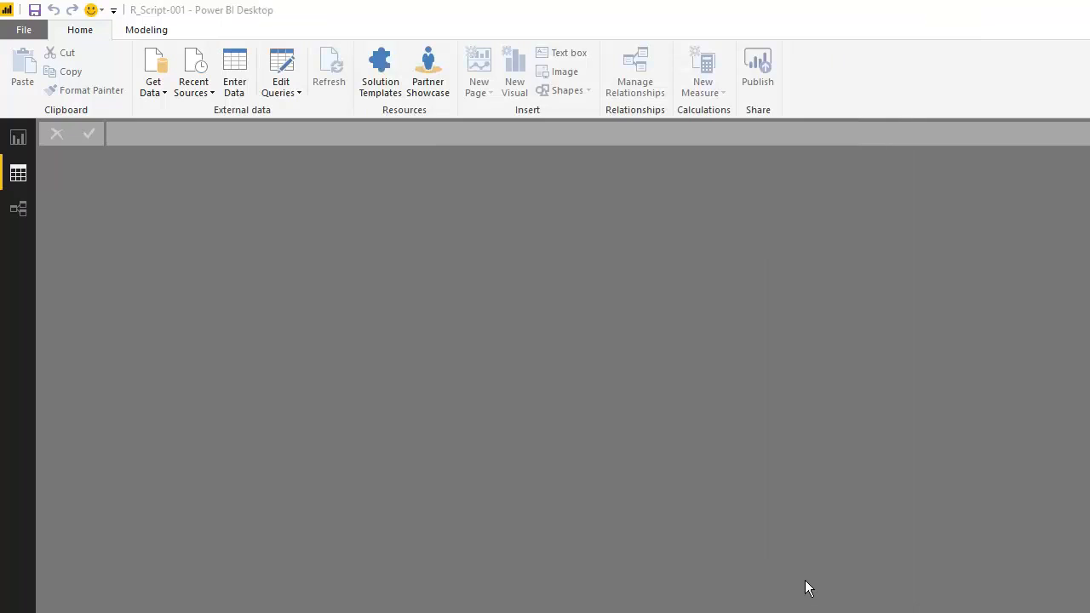
# Step: Apply changes and view the one-to-one rn relationship between ir and ir log
pyautogui.click(448, 131)
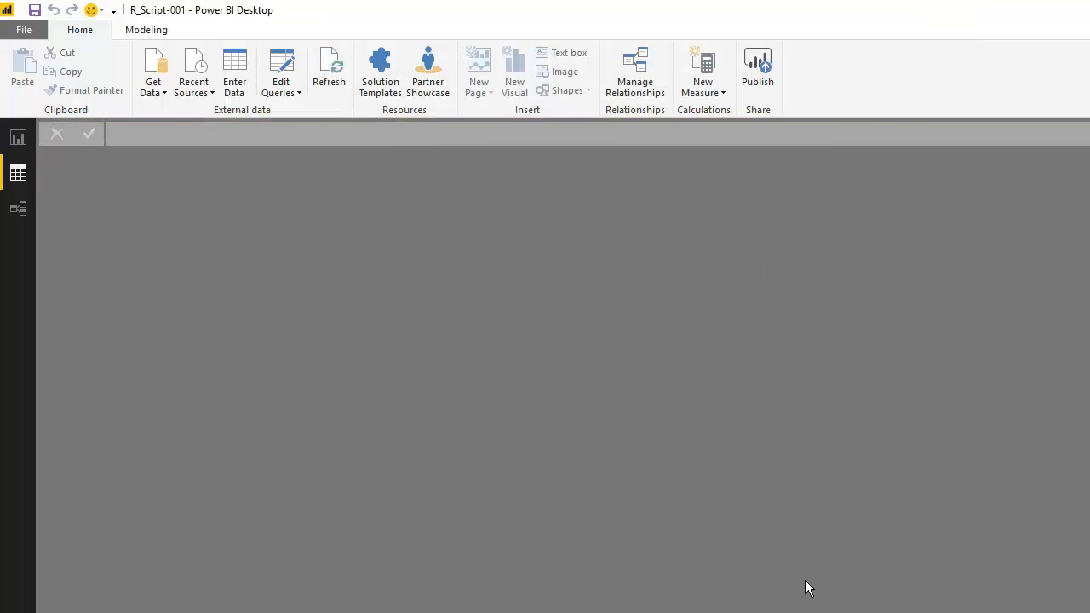
pyautogui.moveTo(413, 488)
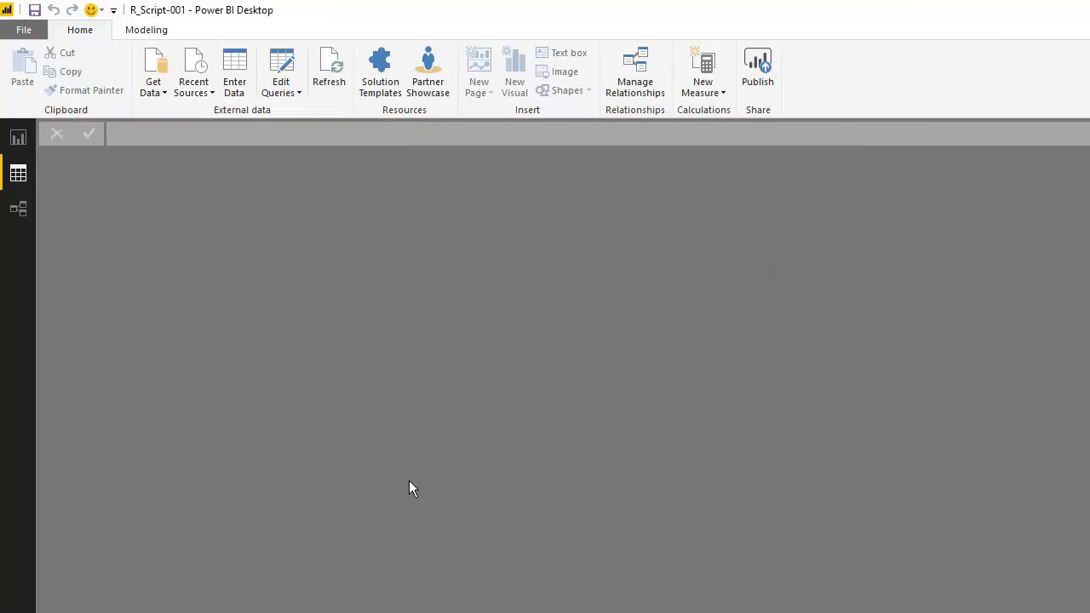
pyautogui.moveTo(19, 208)
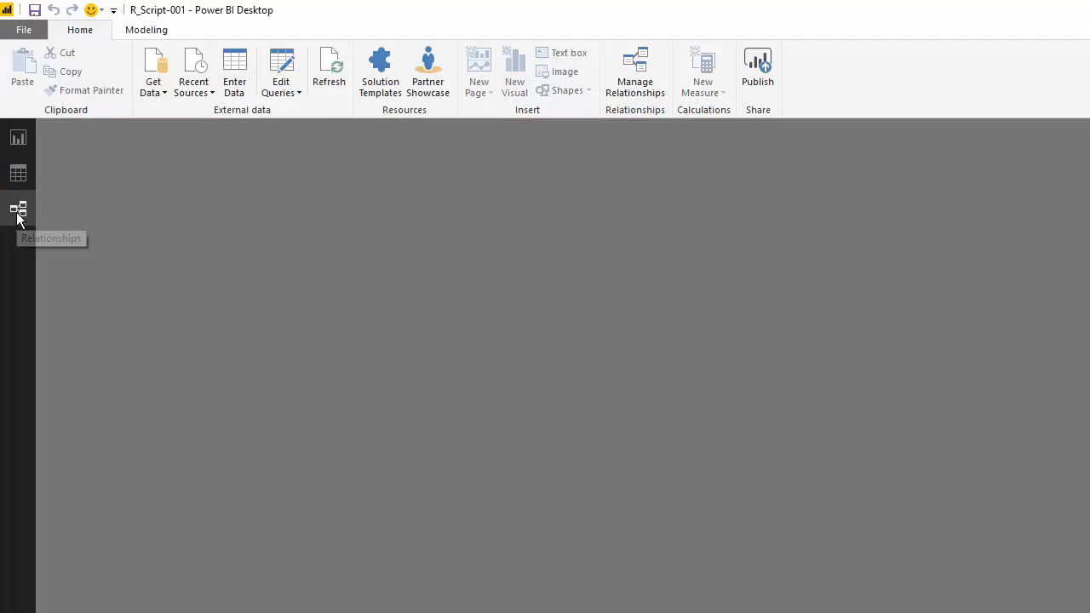
pyautogui.click(19, 209)
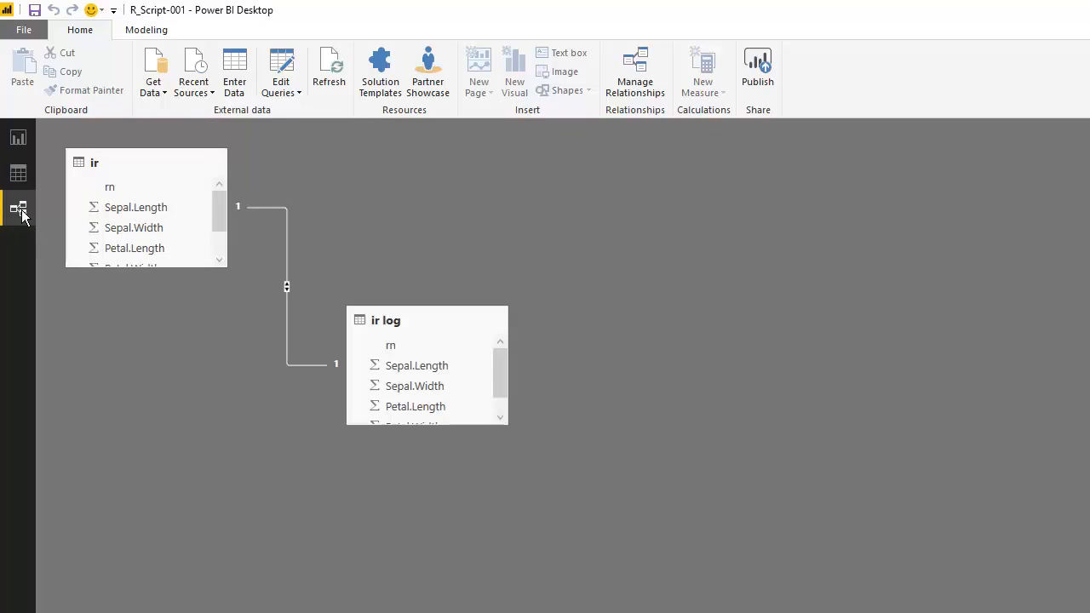
pyautogui.moveTo(64, 287)
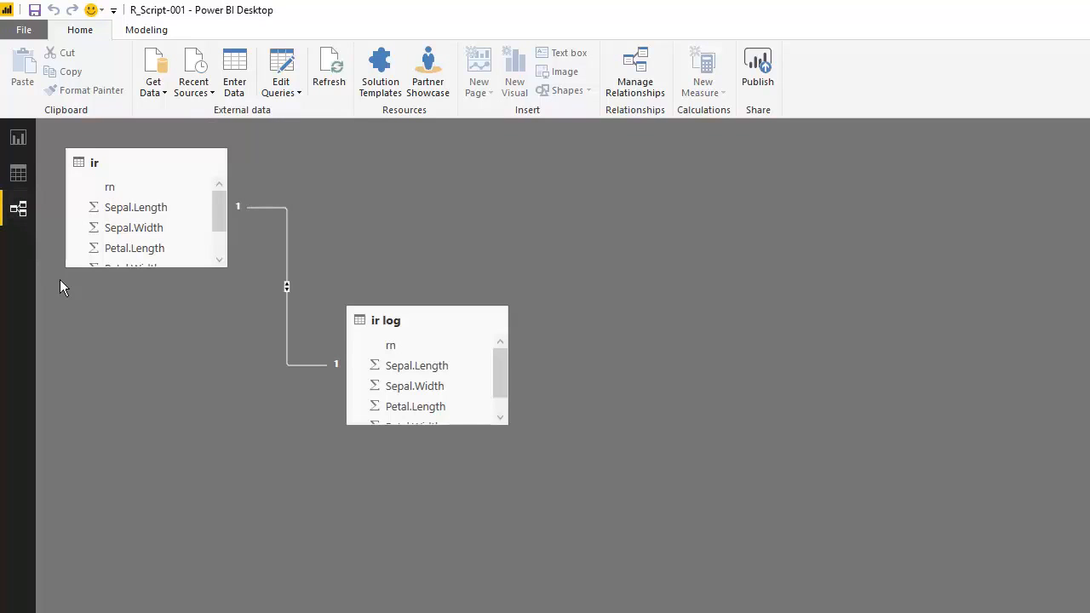
pyautogui.moveTo(536, 585)
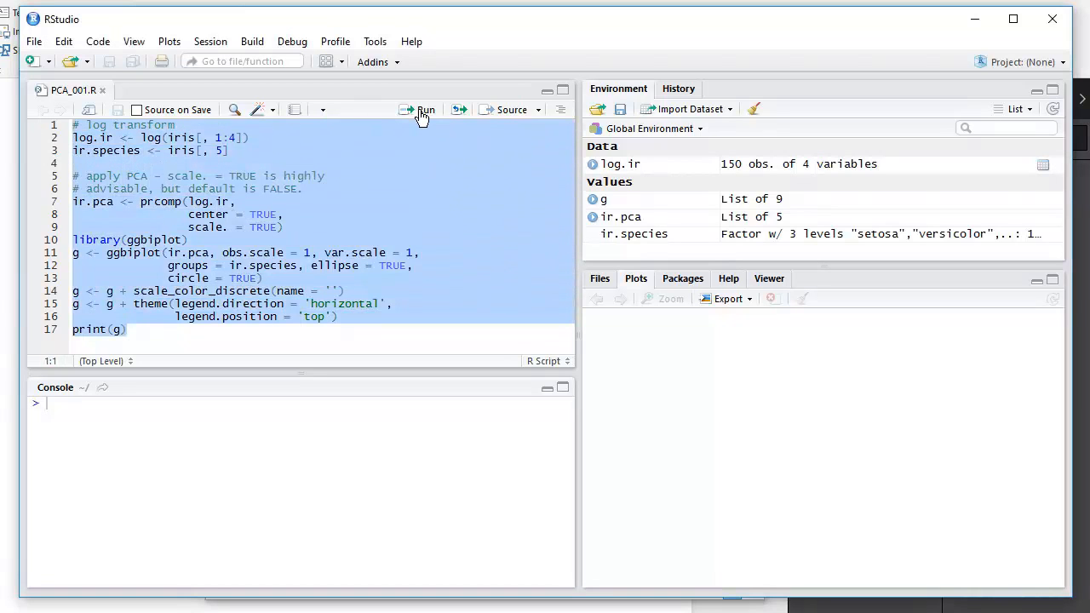
# Step: Run PCA_001.R to plot the ggbiplot of log iris by species, then copy the script
pyautogui.click(424, 109)
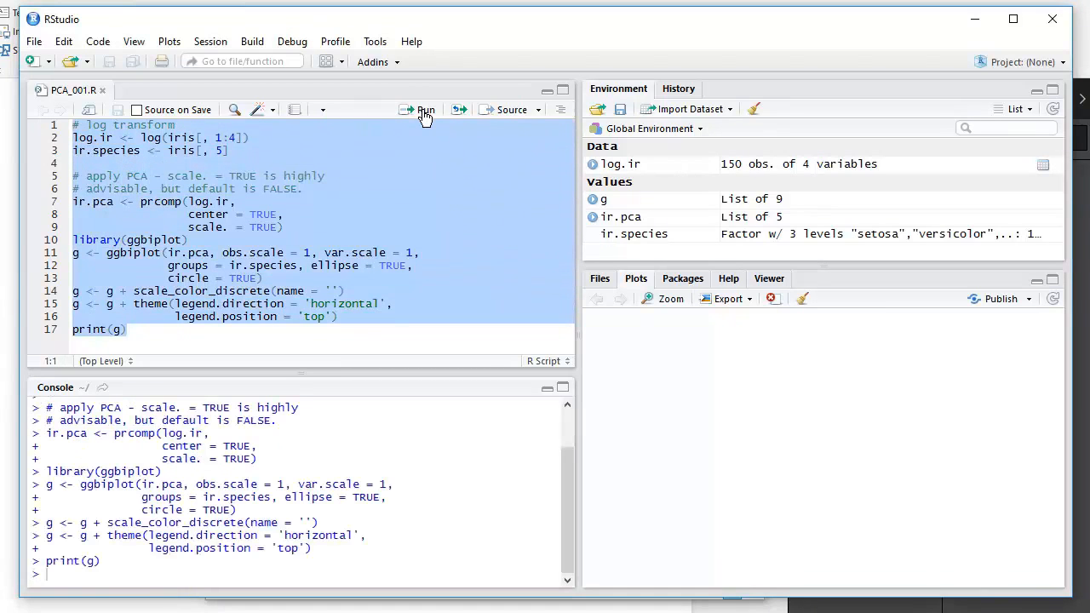
pyautogui.click(424, 109)
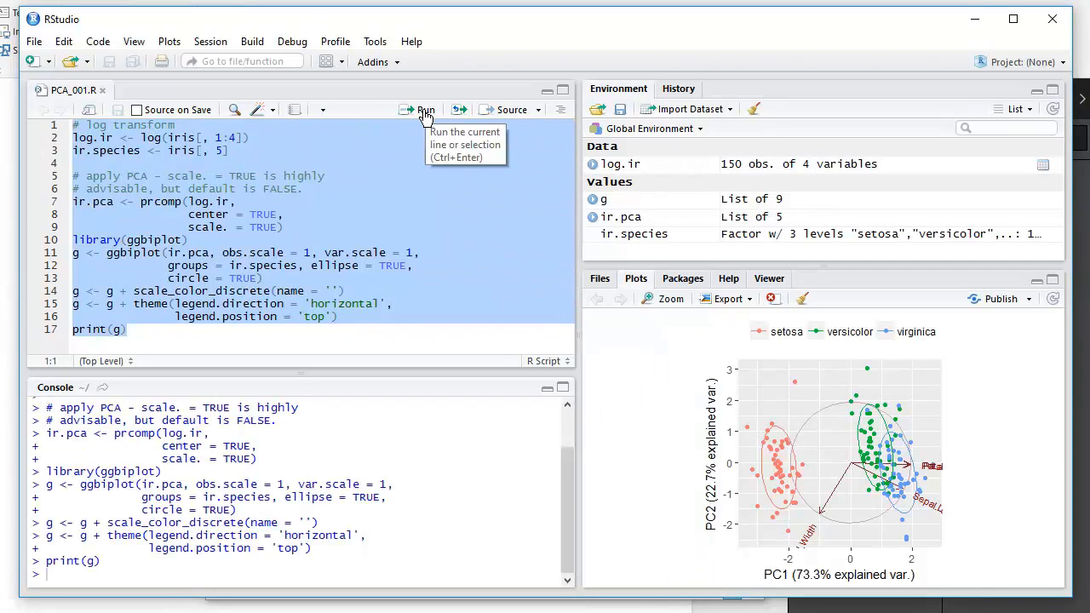
pyautogui.moveTo(357, 202)
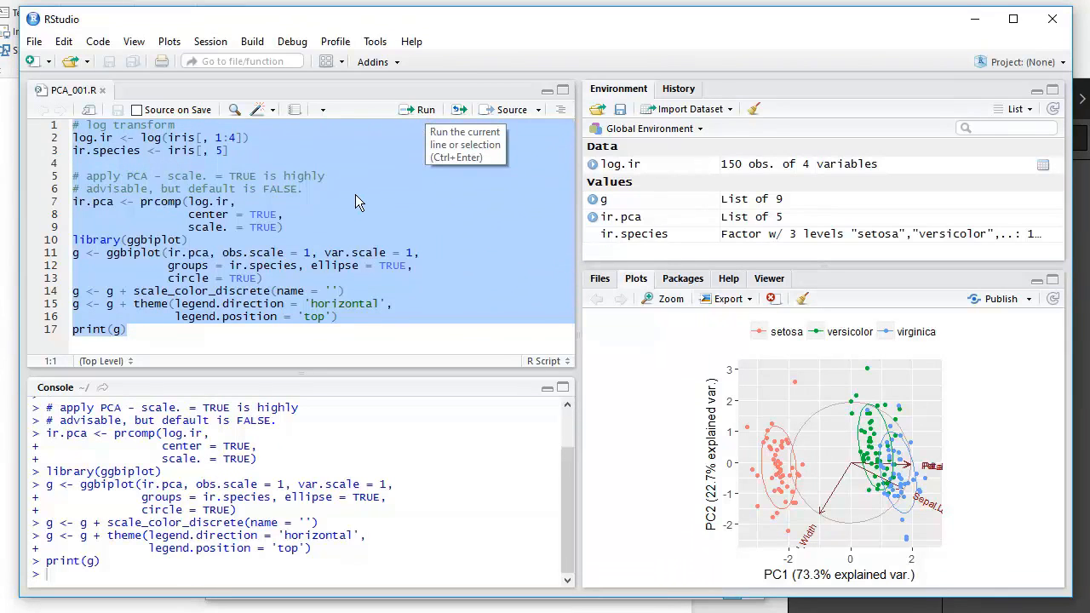
pyautogui.rightClick(349, 208)
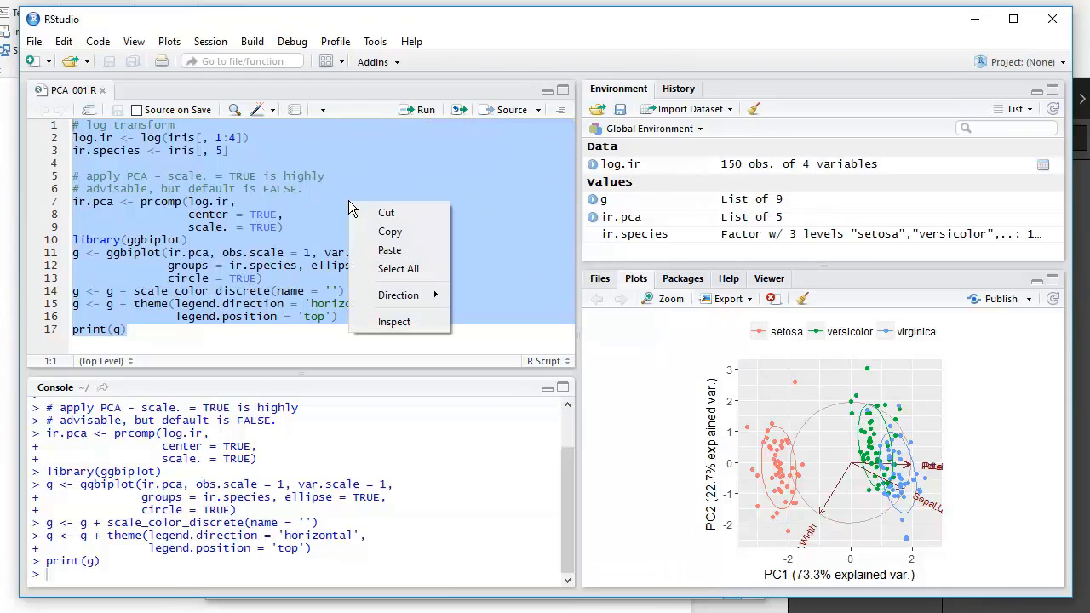
pyautogui.moveTo(390, 232)
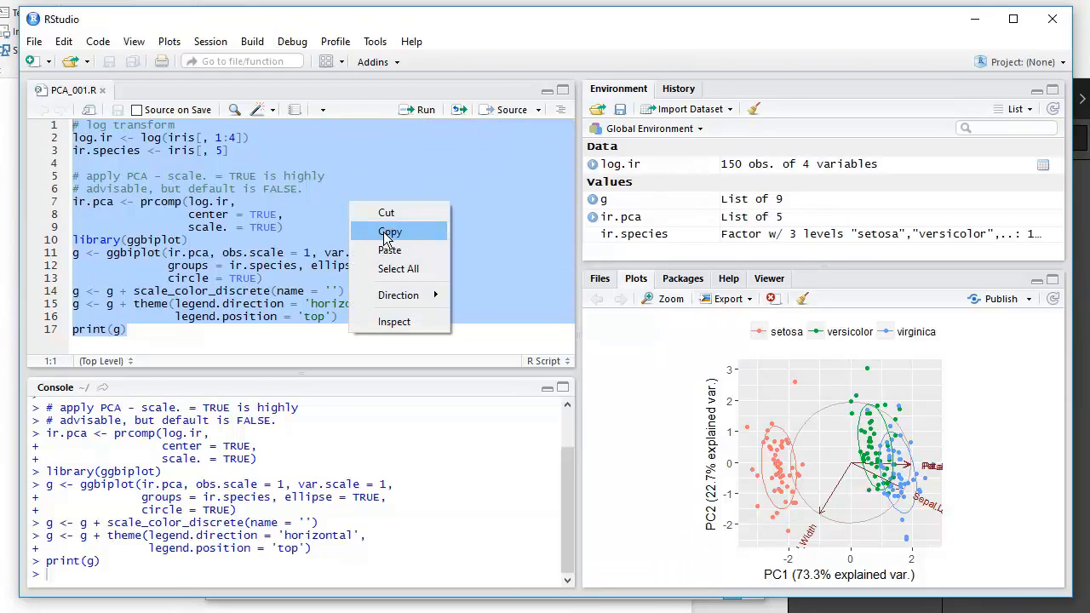
pyautogui.click(389, 232)
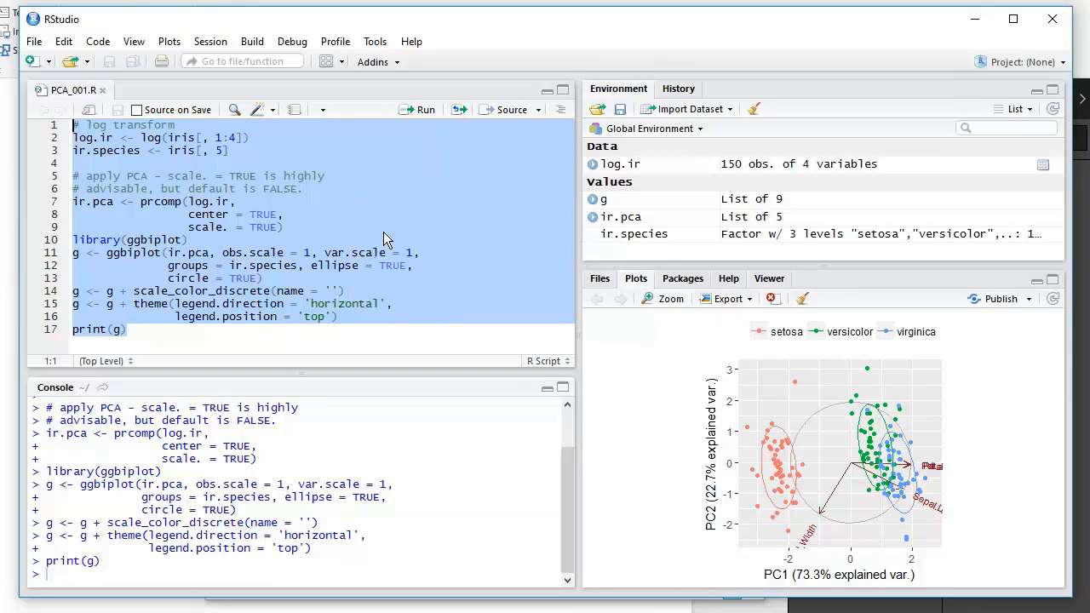
pyautogui.moveTo(801, 58)
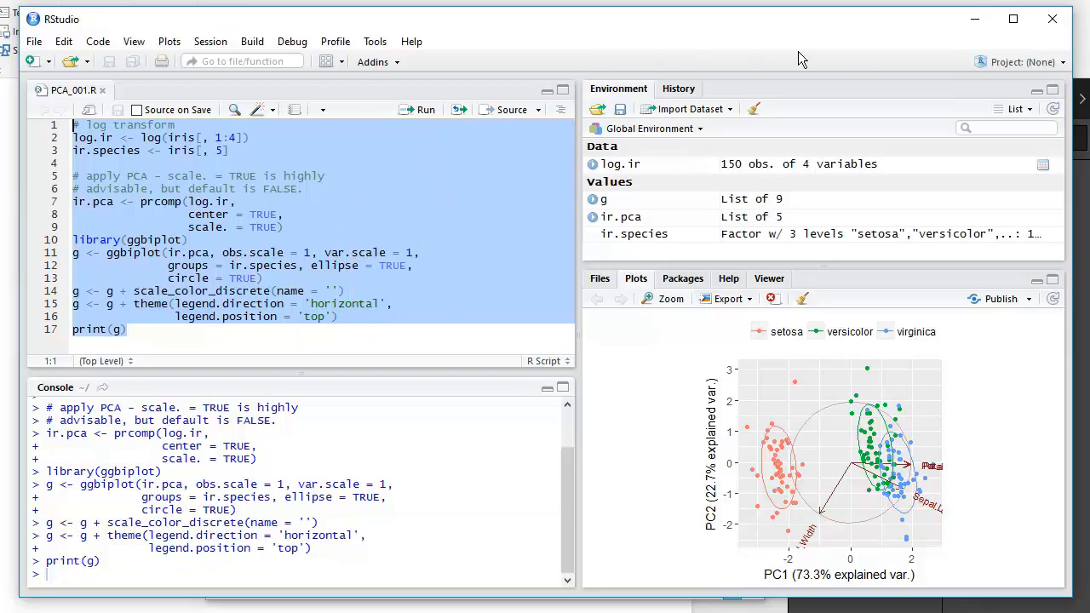
pyautogui.moveTo(974, 19)
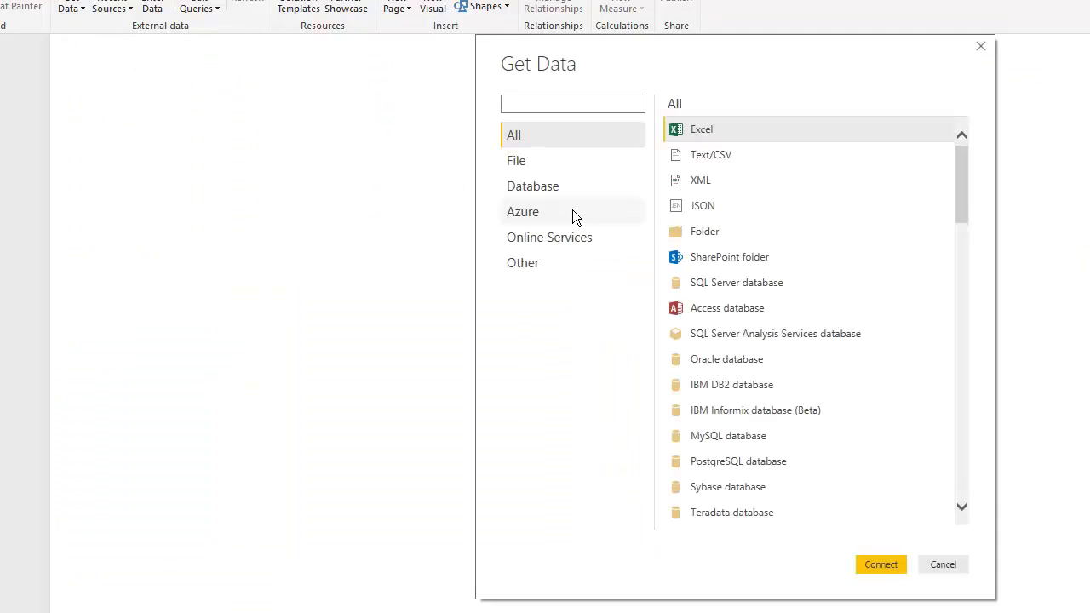
# Step: Run the PCA script as an R script data source and load its log.ir table
pyautogui.click(523, 263)
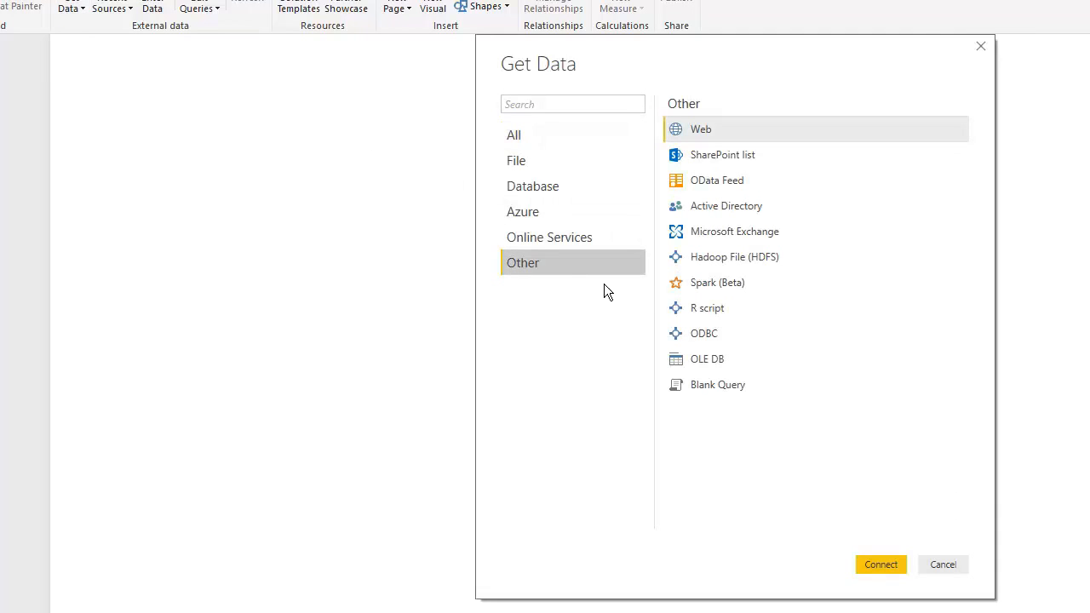
pyautogui.click(707, 308)
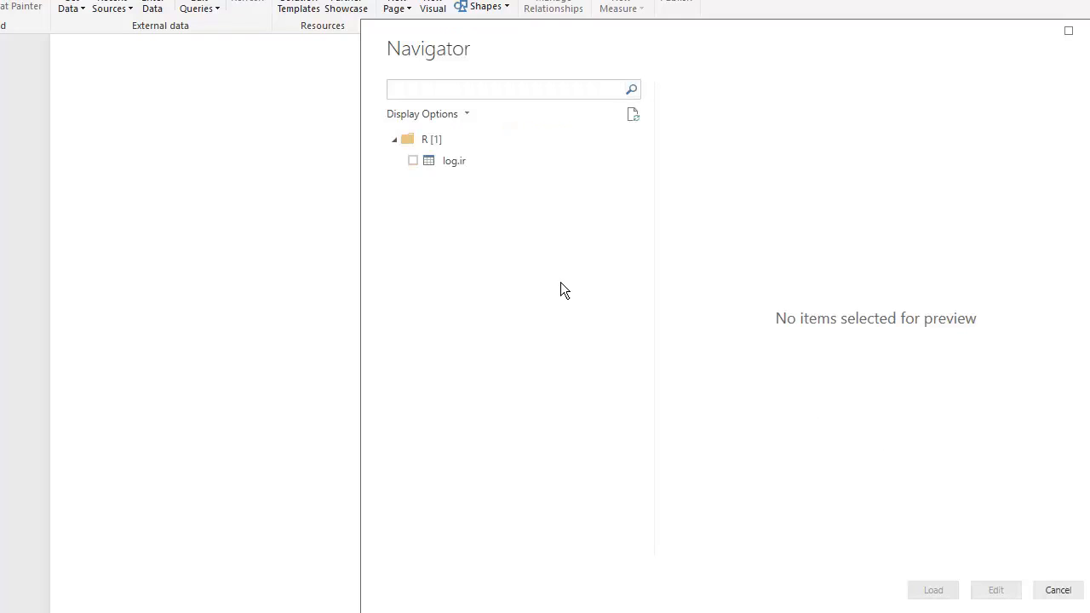
pyautogui.click(413, 160)
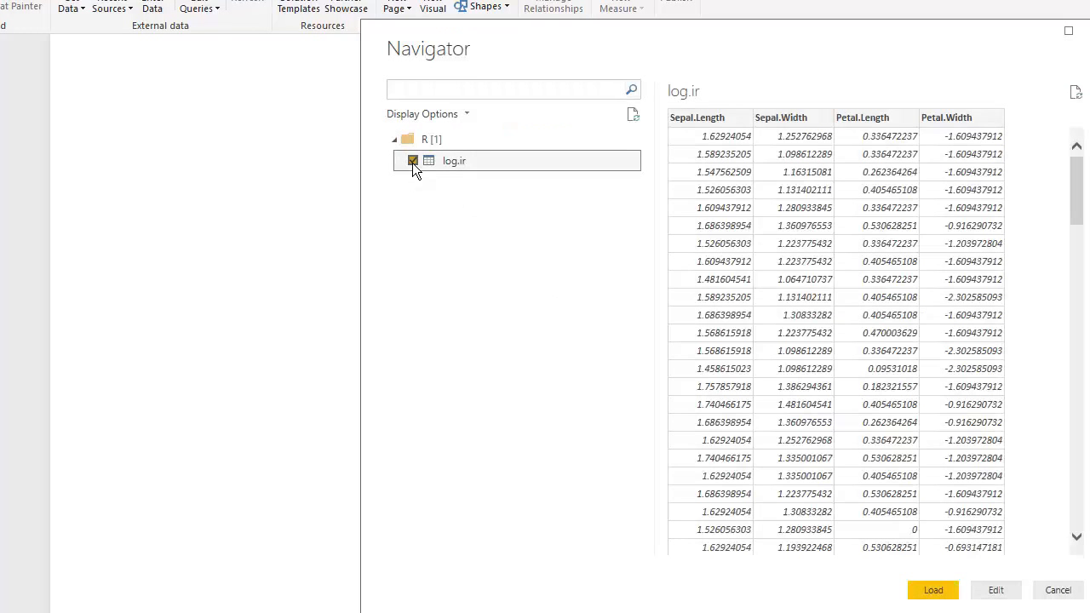
pyautogui.click(934, 590)
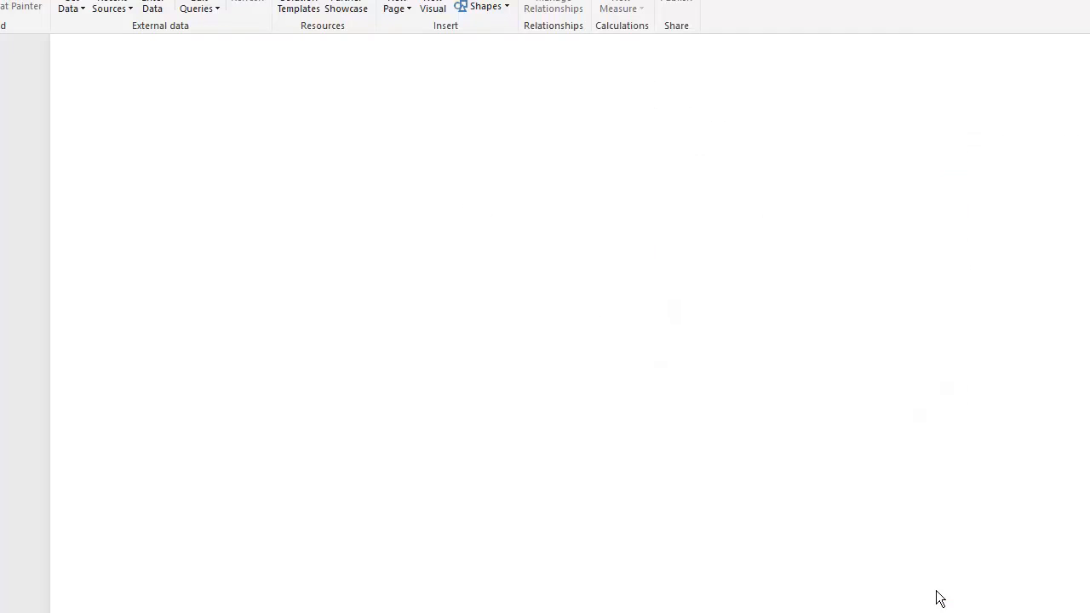
# Step: Add an R script visual with Petal.Length as its value and enlarge the script editor
pyautogui.click(367, 46)
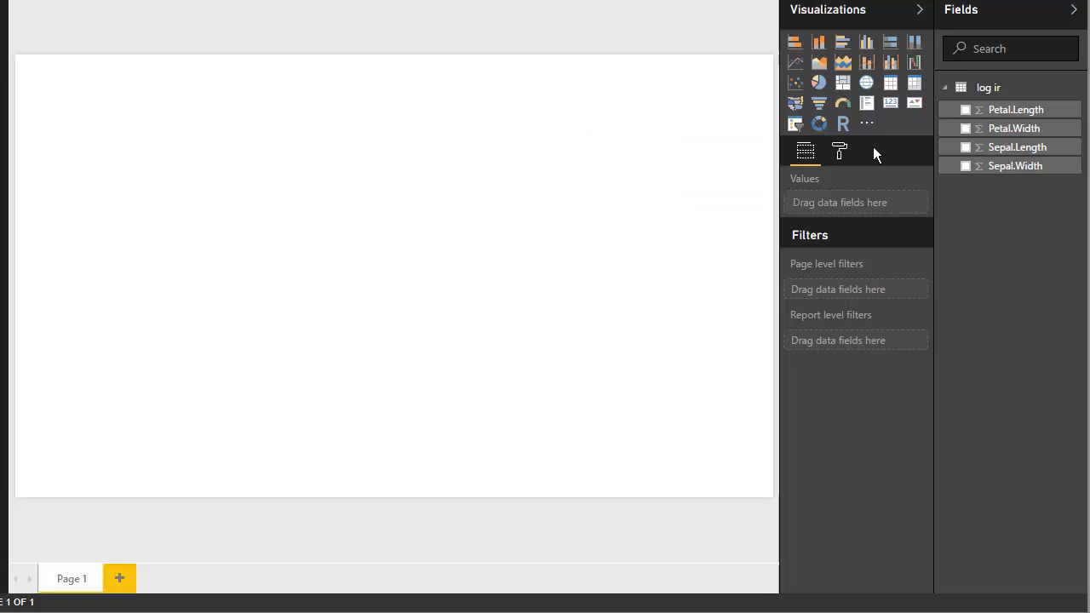
pyautogui.click(842, 124)
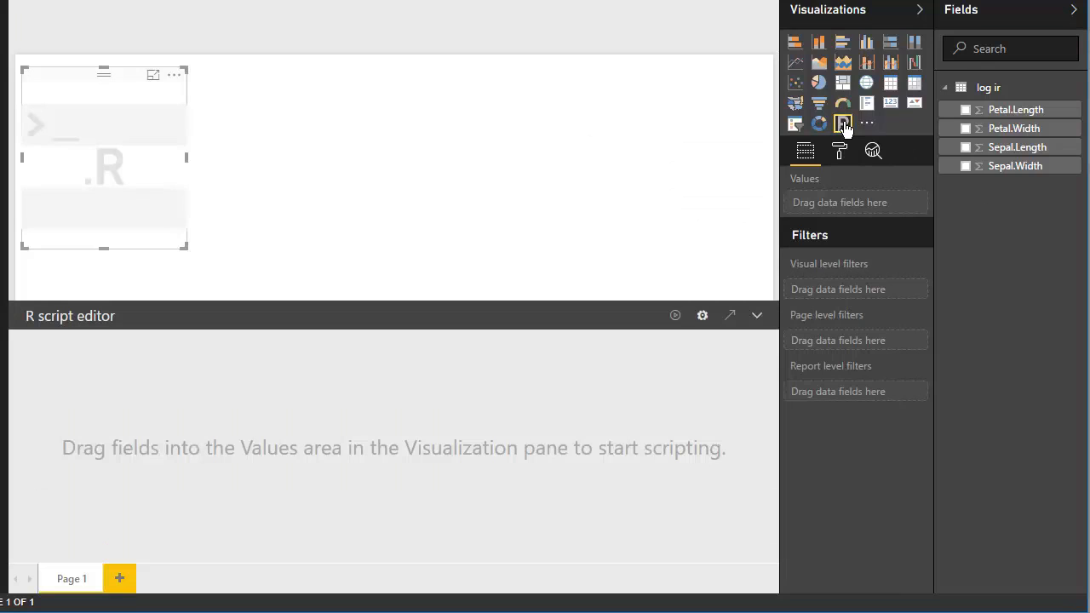
pyautogui.moveTo(965, 115)
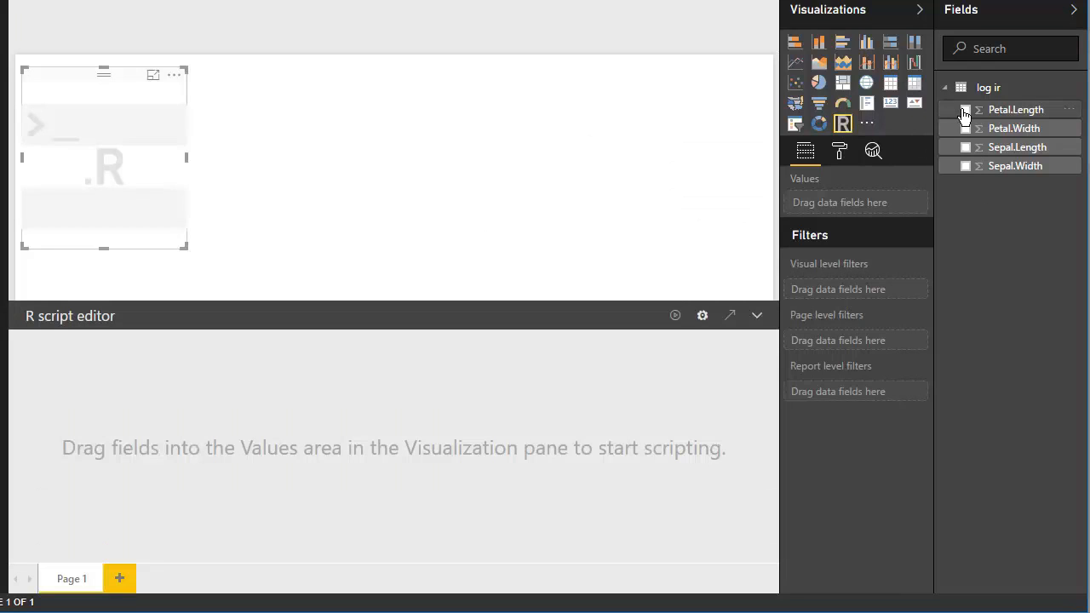
pyautogui.click(965, 109)
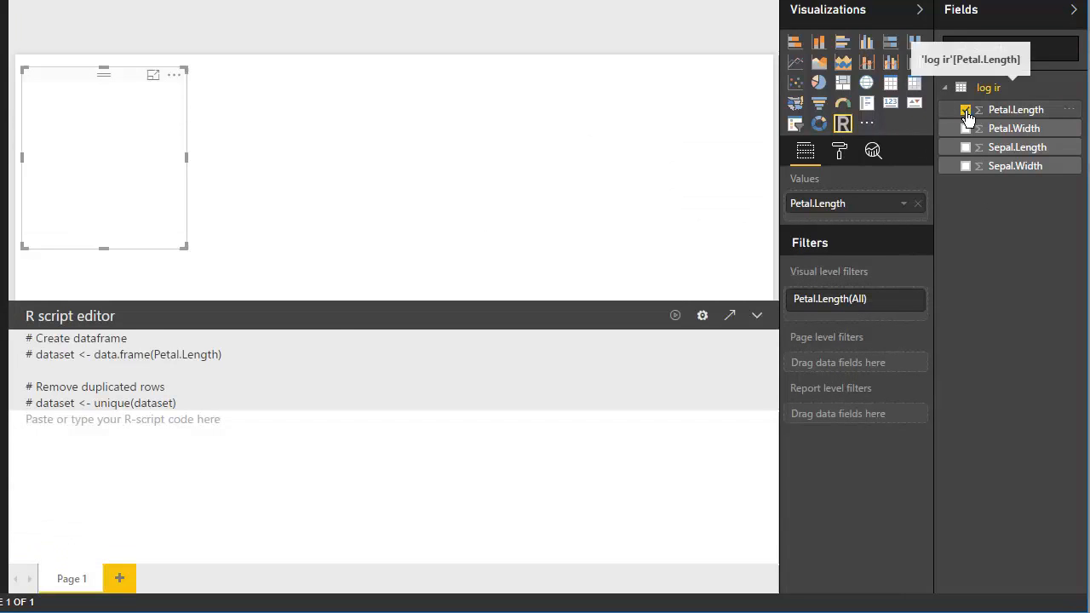
pyautogui.click(966, 109)
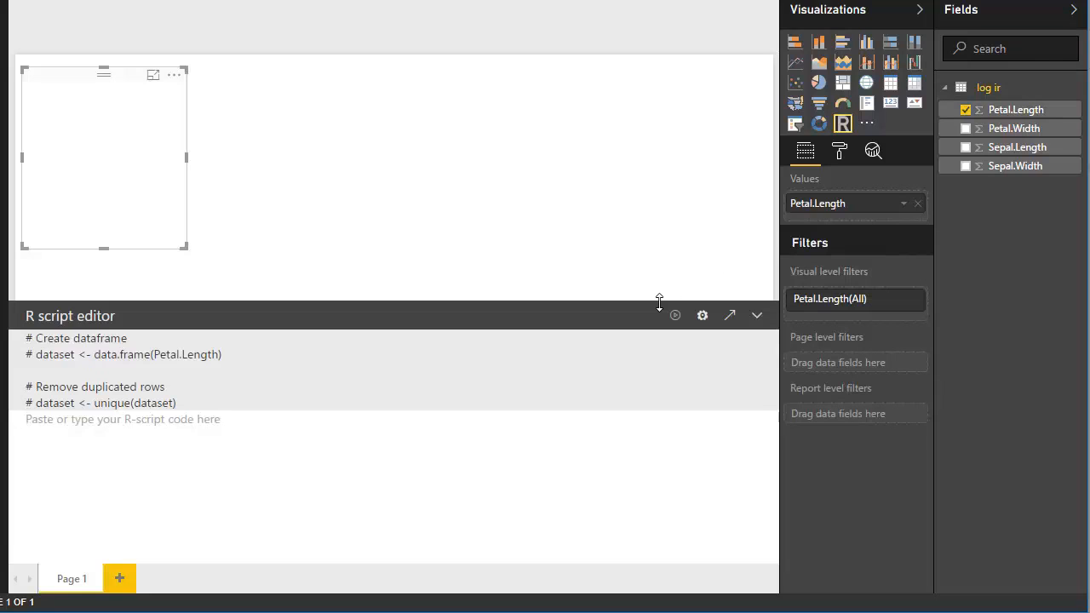
pyautogui.moveTo(660, 302); pyautogui.dragTo(659, 174)
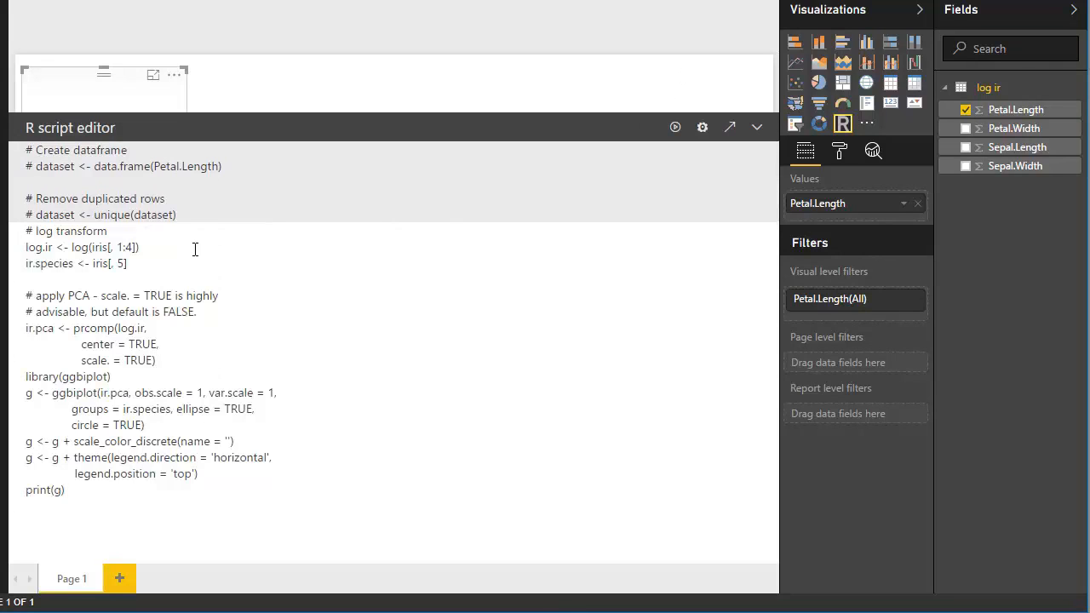
pyautogui.moveTo(682, 161)
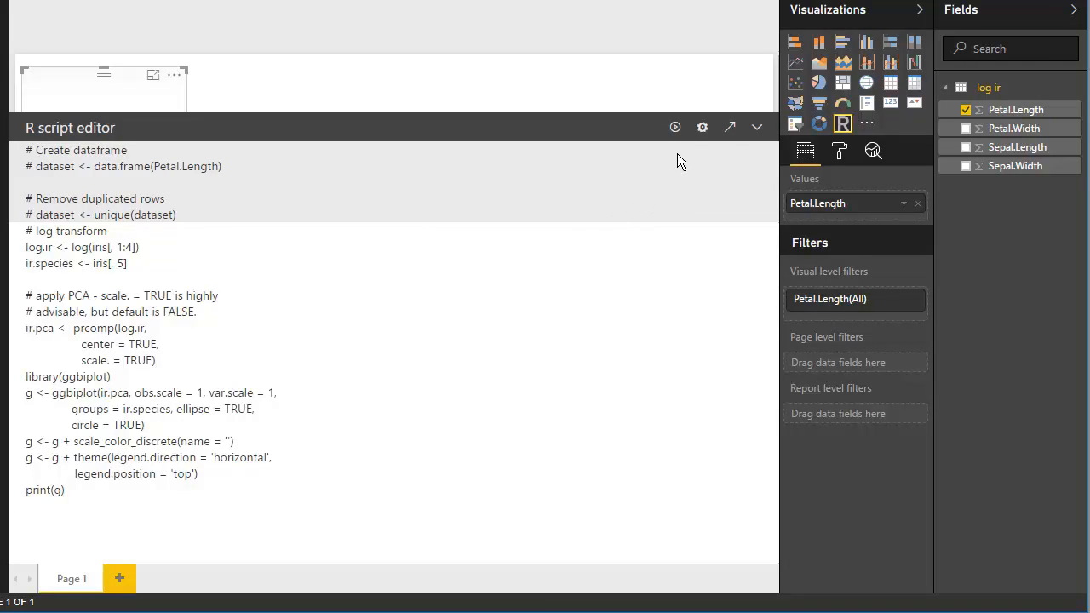
pyautogui.moveTo(676, 127)
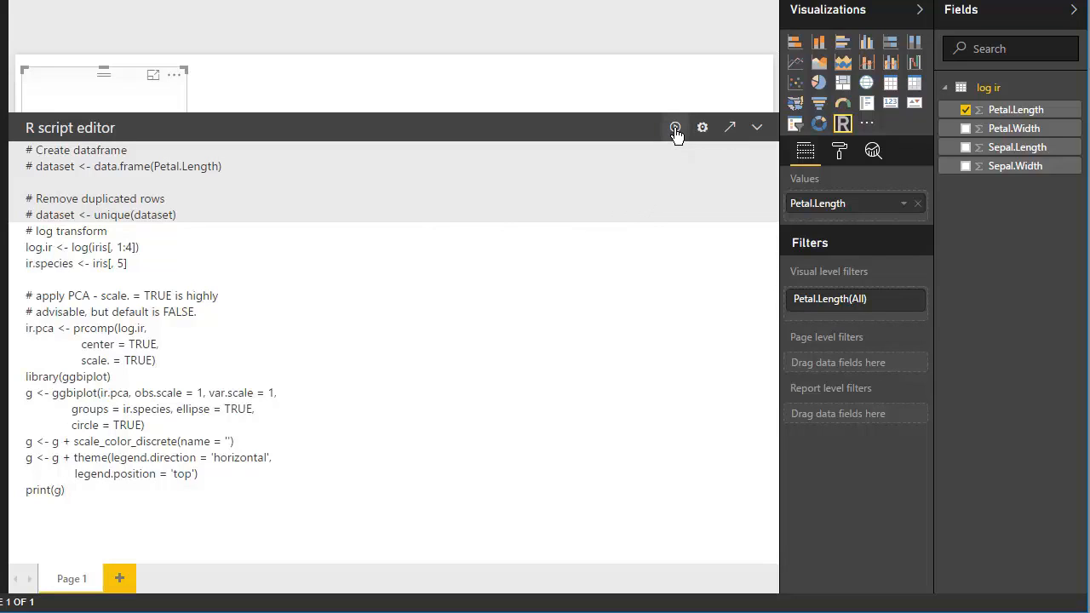
pyautogui.moveTo(632, 130)
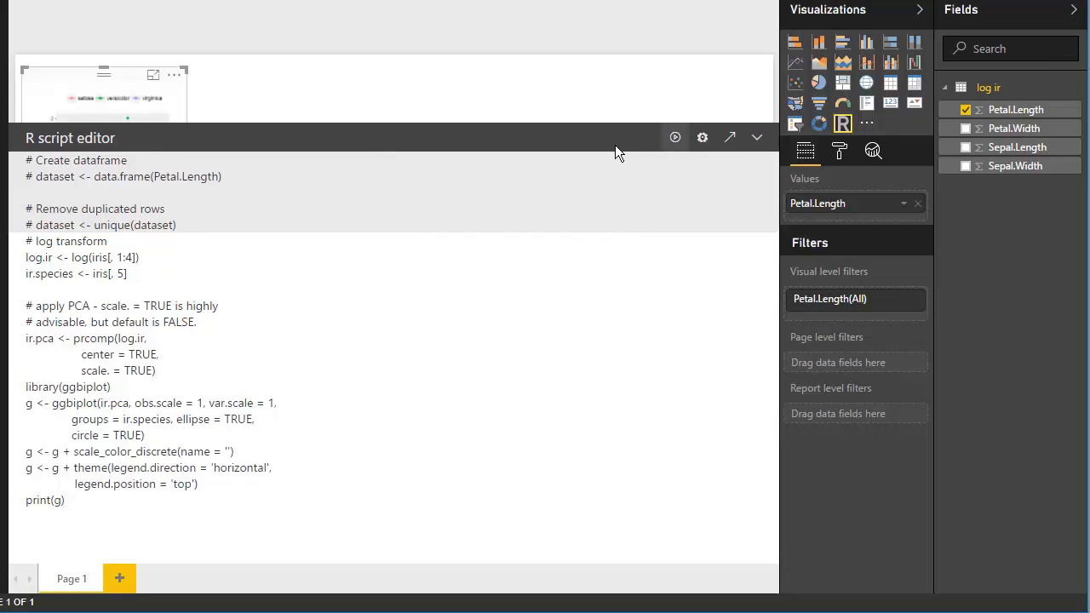
# Step: Shrink the script editor and drag the biplot visual larger on the report page
pyautogui.click(674, 137)
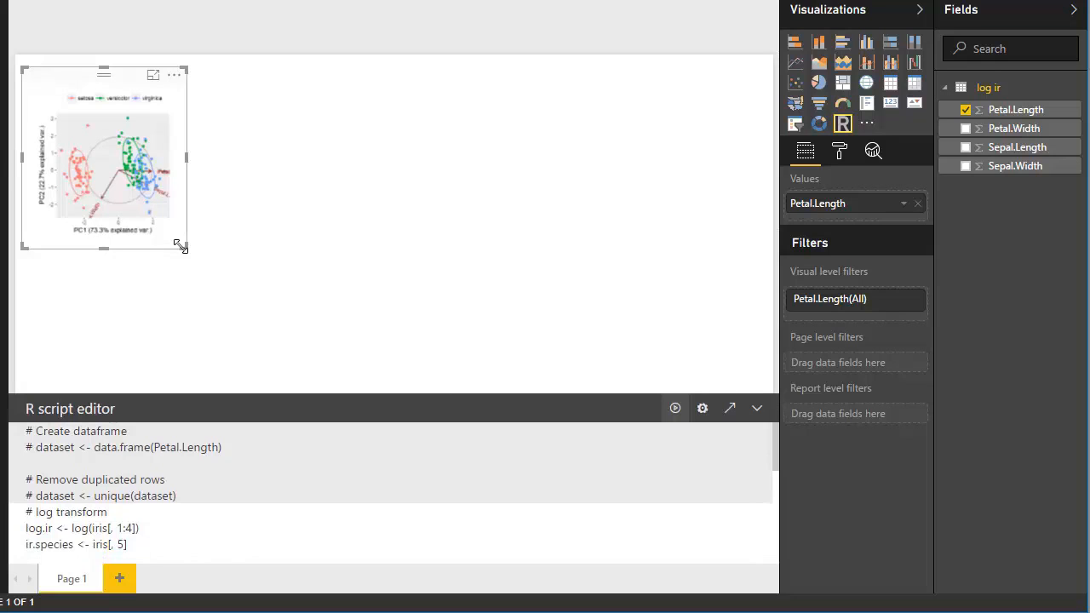
pyautogui.moveTo(181, 247); pyautogui.dragTo(497, 357)
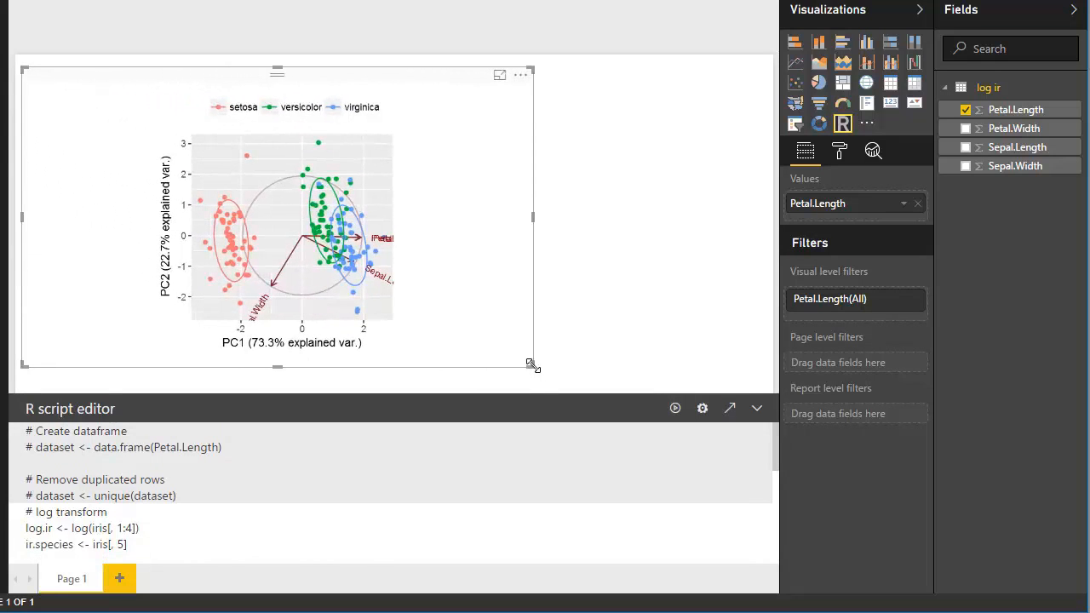
pyautogui.moveTo(752, 289)
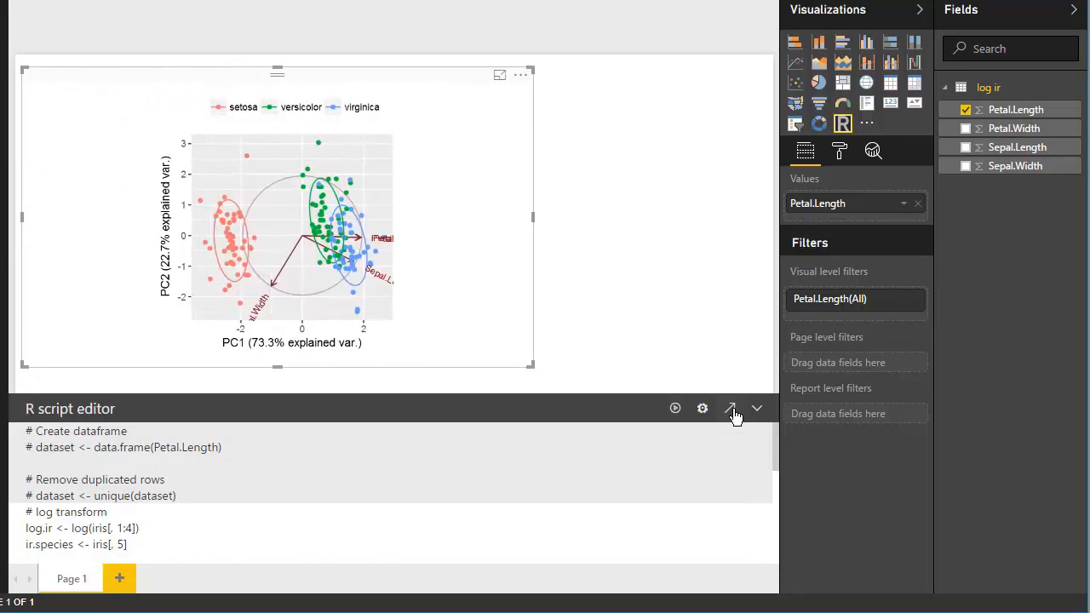
pyautogui.moveTo(731, 409)
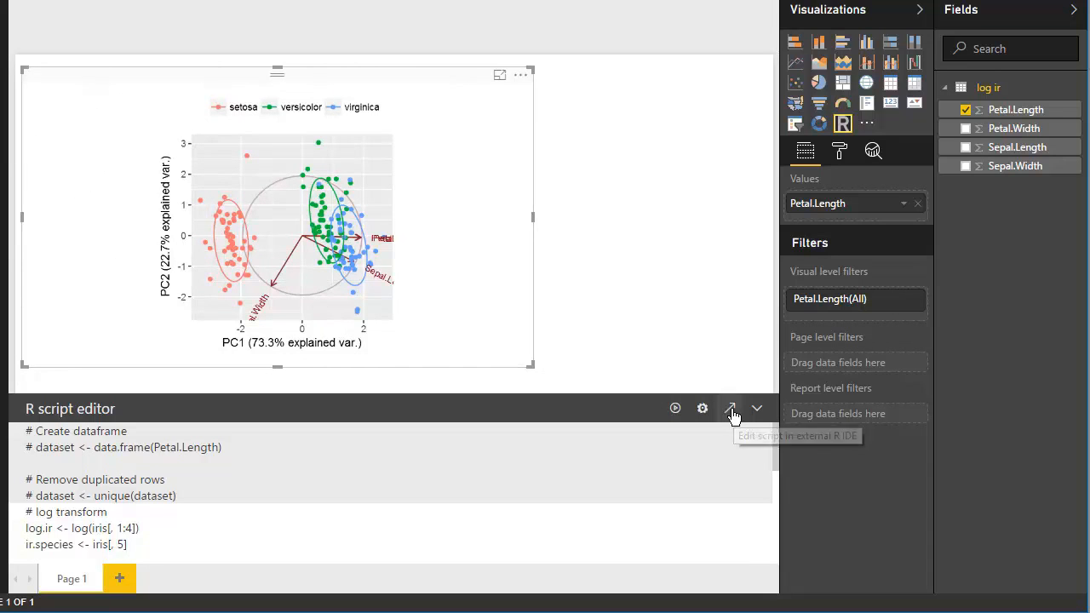
pyautogui.click(733, 409)
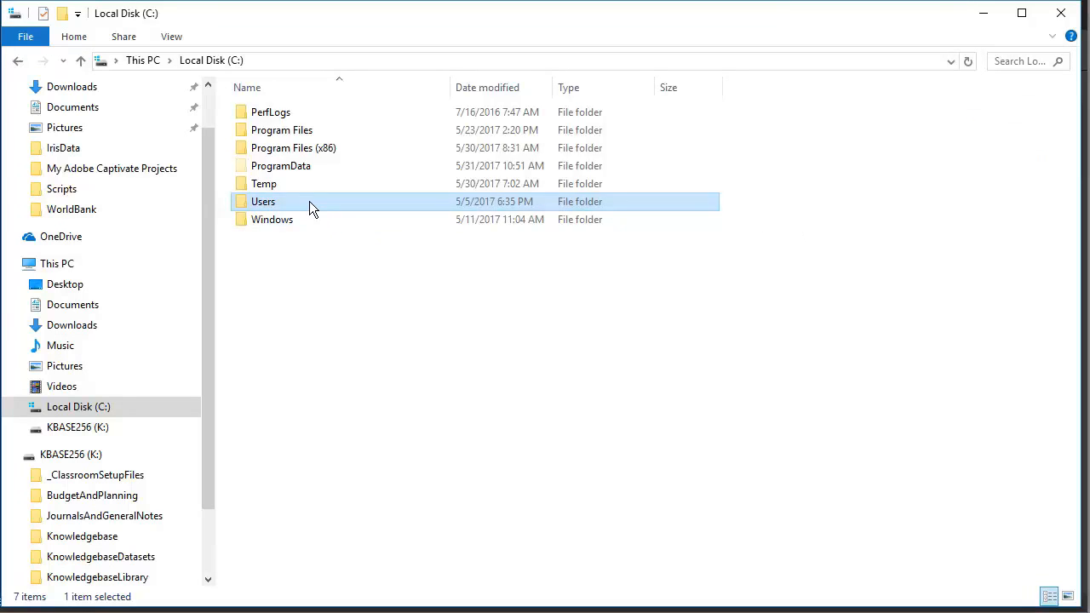
# Step: Browse through Users, your user folder and AppData\Local into the Radio folder
pyautogui.doubleClick(263, 201)
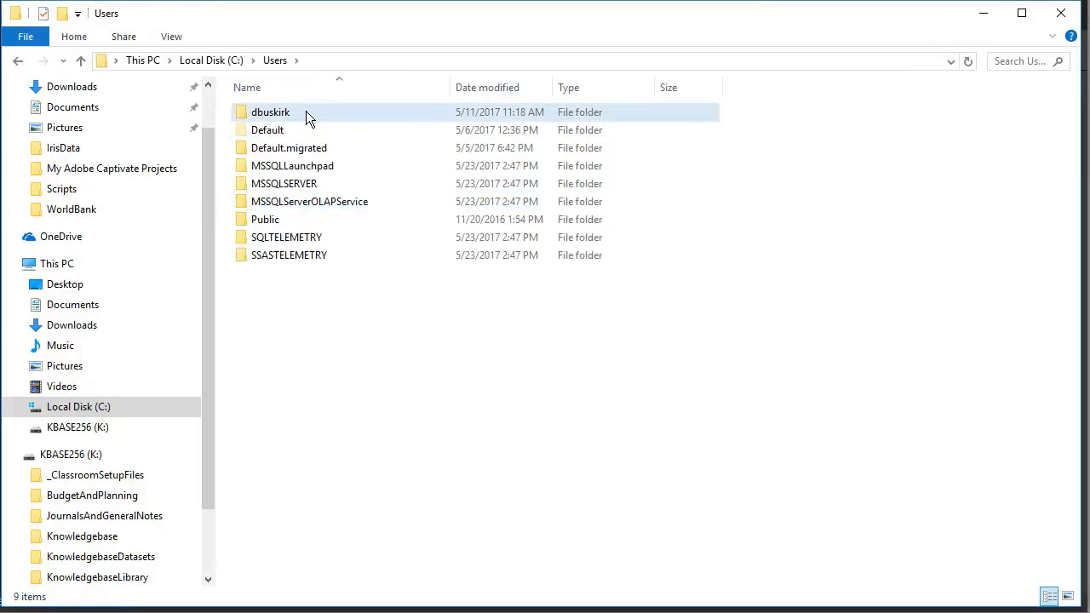
pyautogui.doubleClick(271, 112)
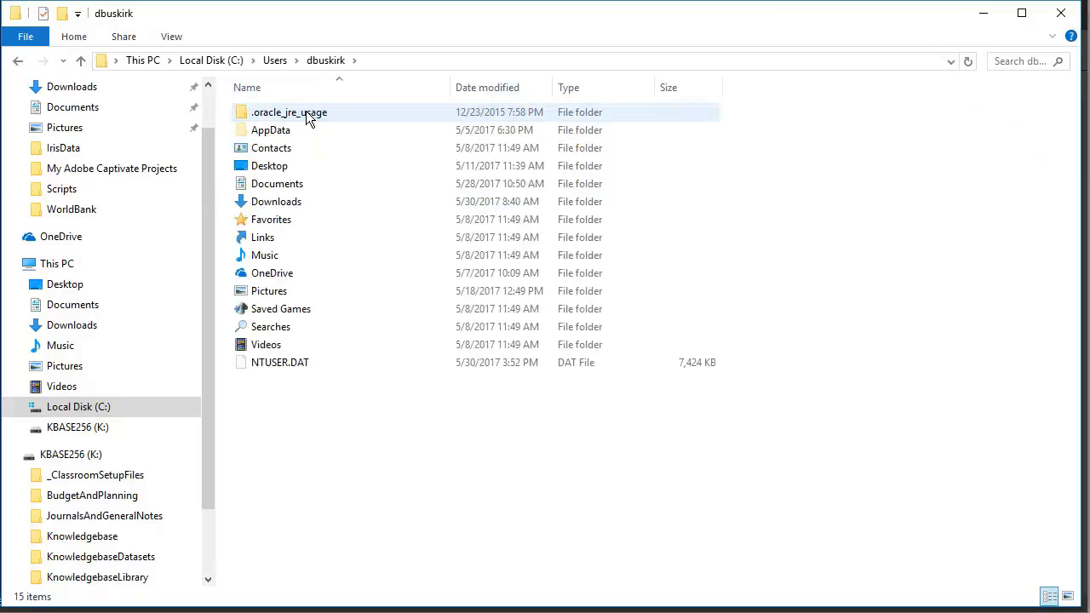
pyautogui.doubleClick(271, 129)
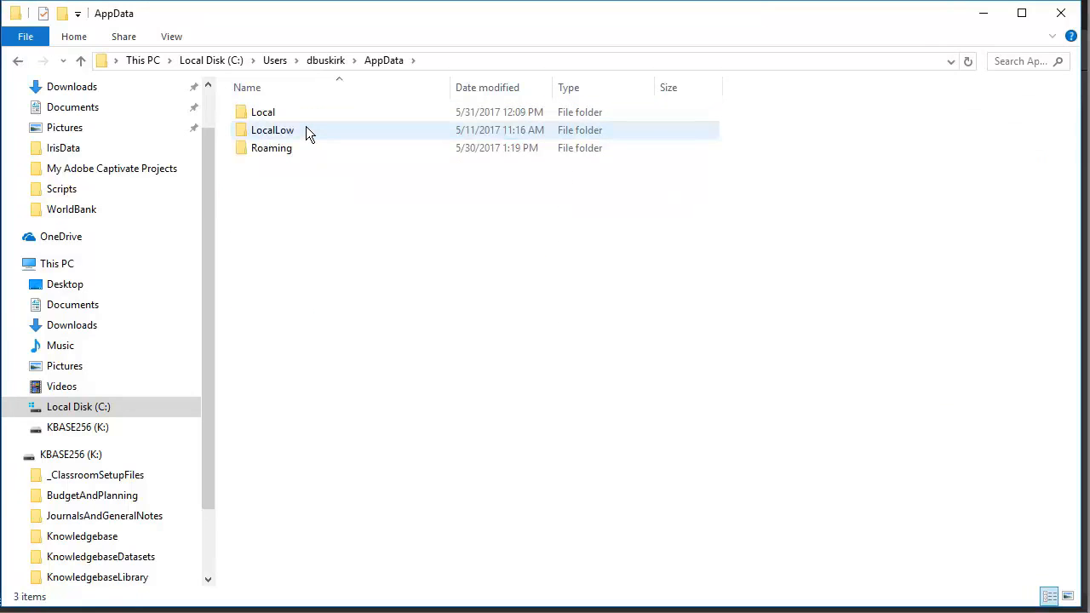
pyautogui.doubleClick(262, 112)
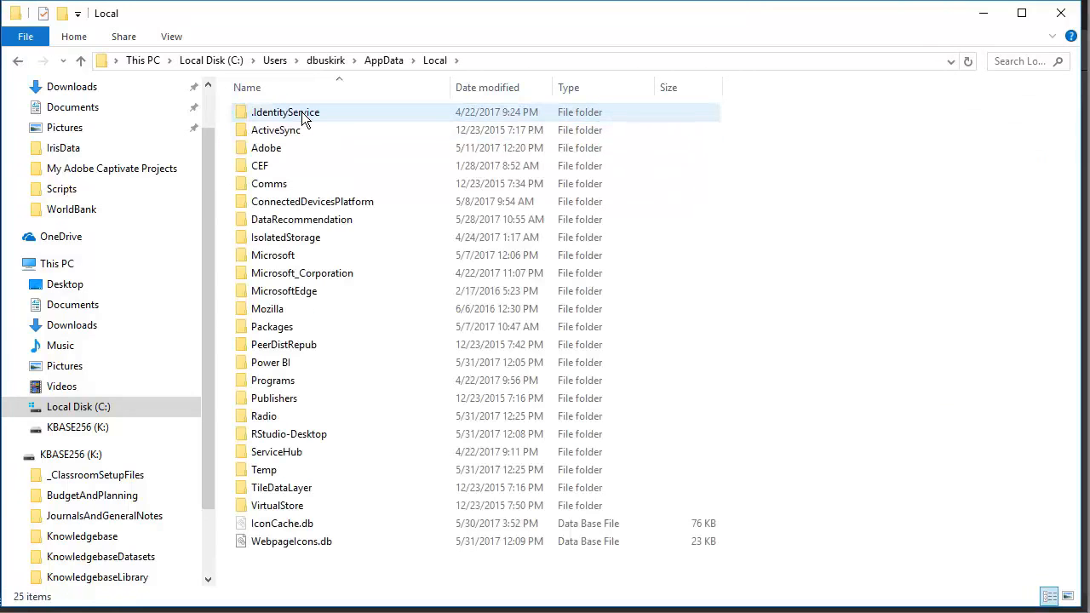
pyautogui.click(264, 416)
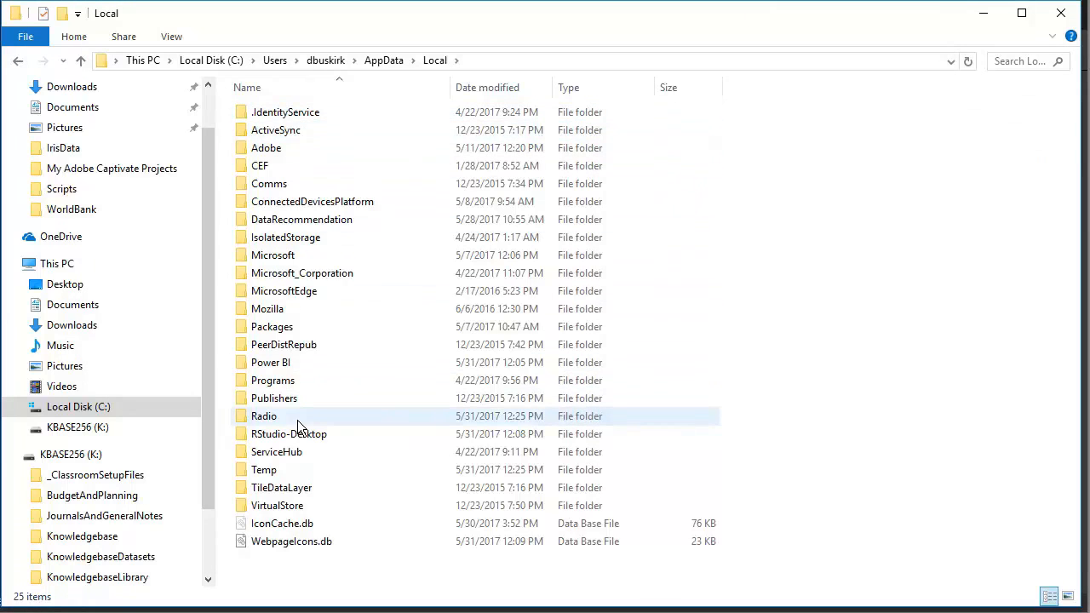
pyautogui.doubleClick(264, 415)
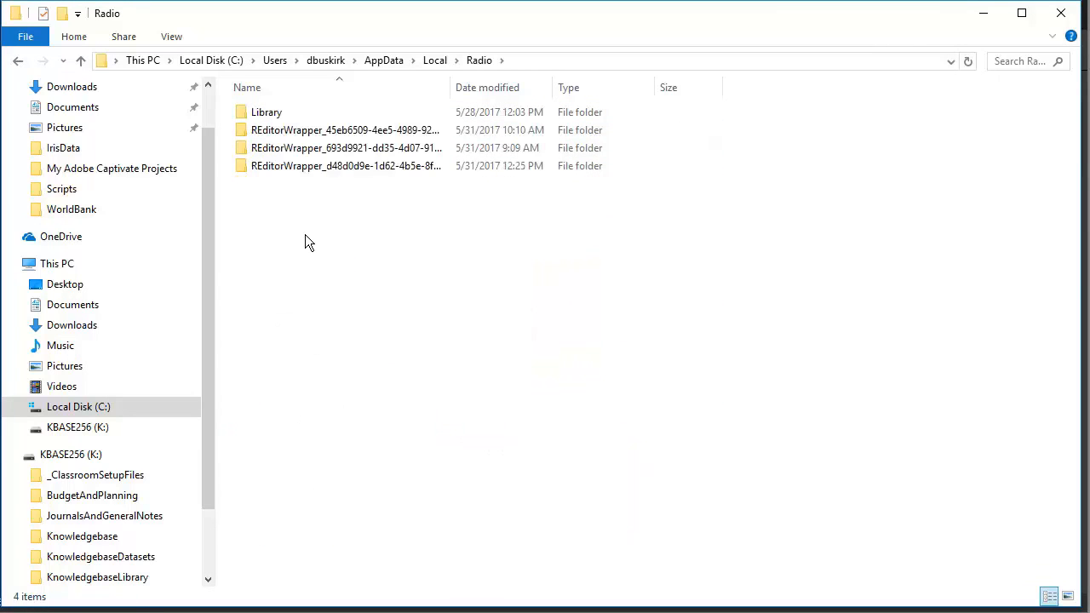
# Step: Open the newest REditorWrapper folder's input_df CSV file in Excel
pyautogui.doubleClick(345, 165)
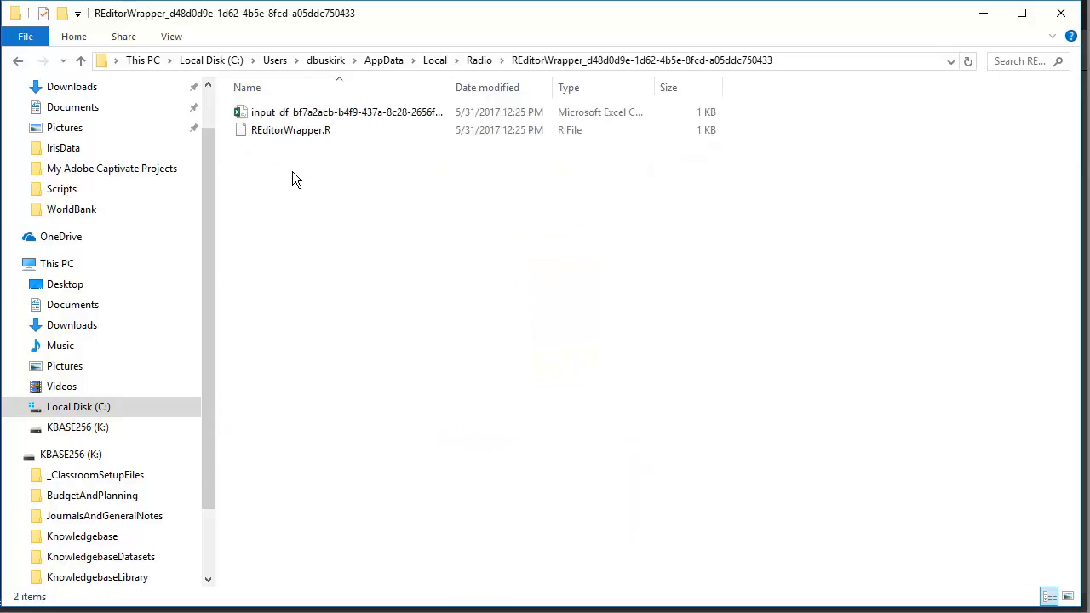
pyautogui.click(341, 111)
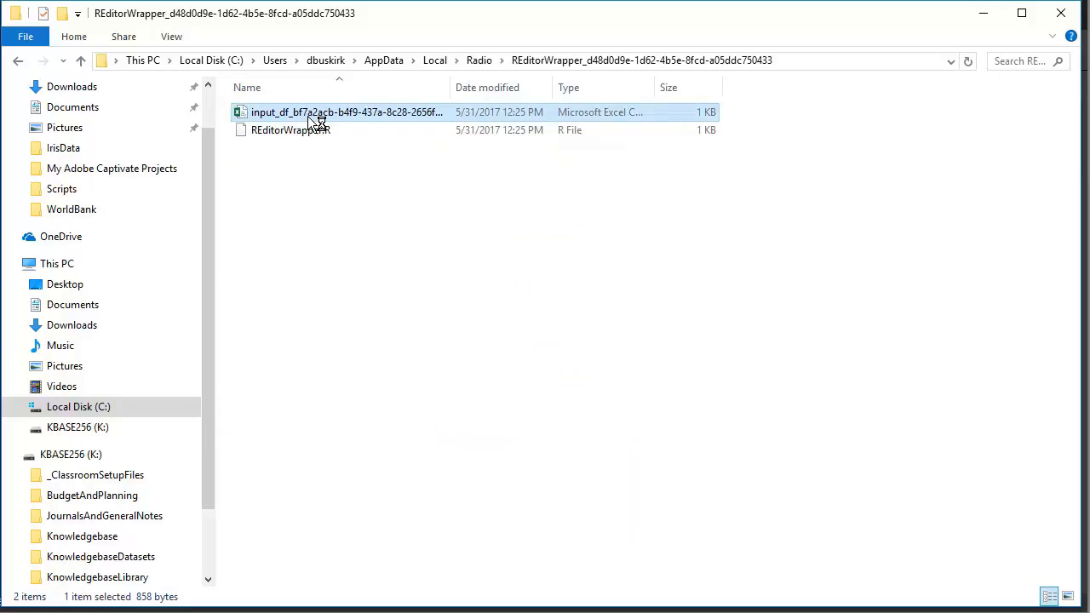
pyautogui.doubleClick(348, 111)
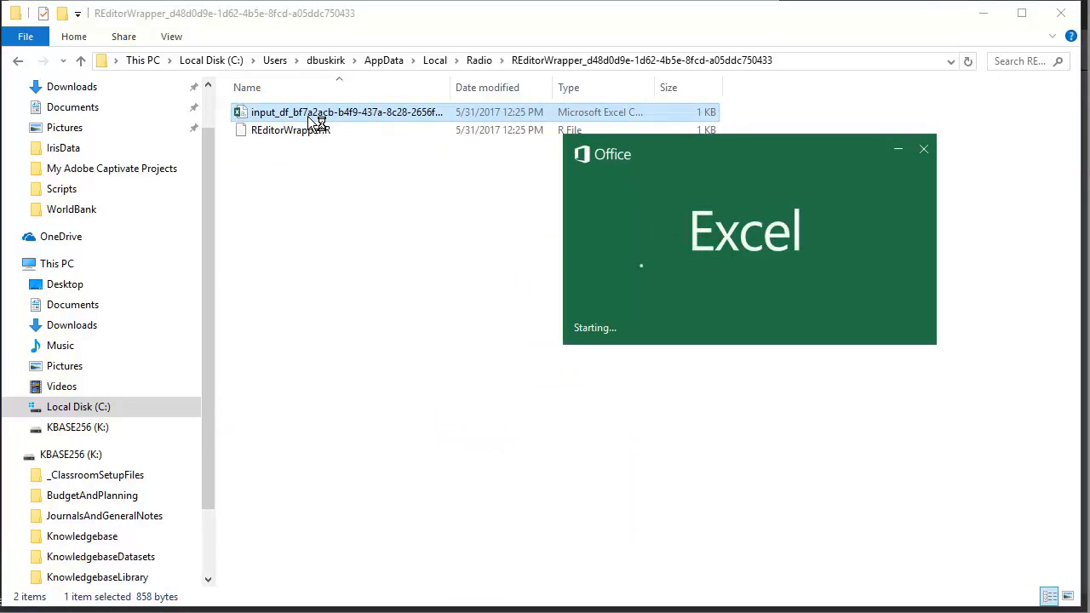